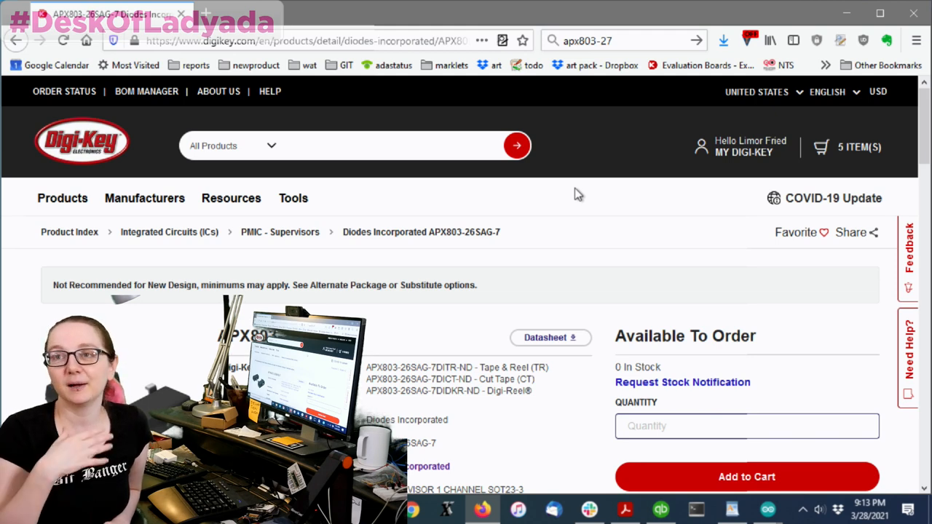
- Mark the 43 Weeks manufacturer lead time on the product page
{"action": "scroll", "scroll_direction": "down", "scroll_amount": 3}
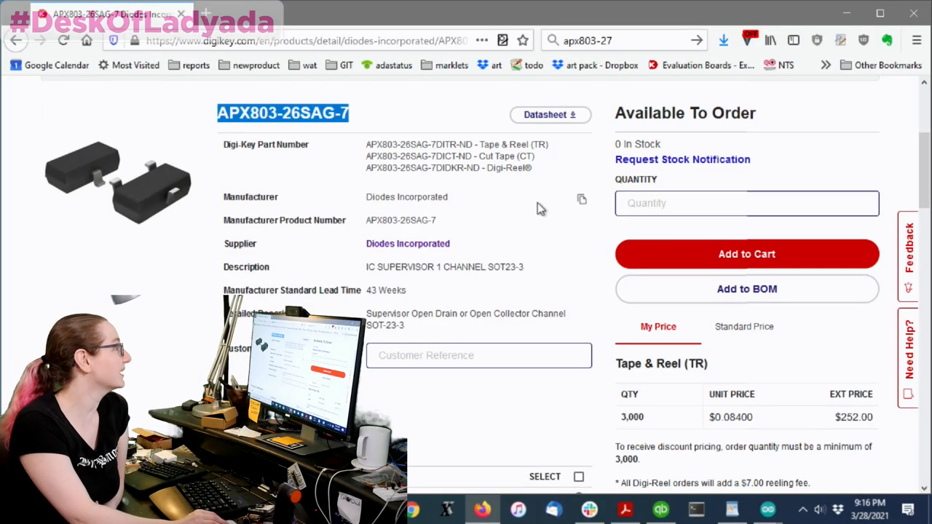
{"action": "double_click", "coordinate": [386, 290]}
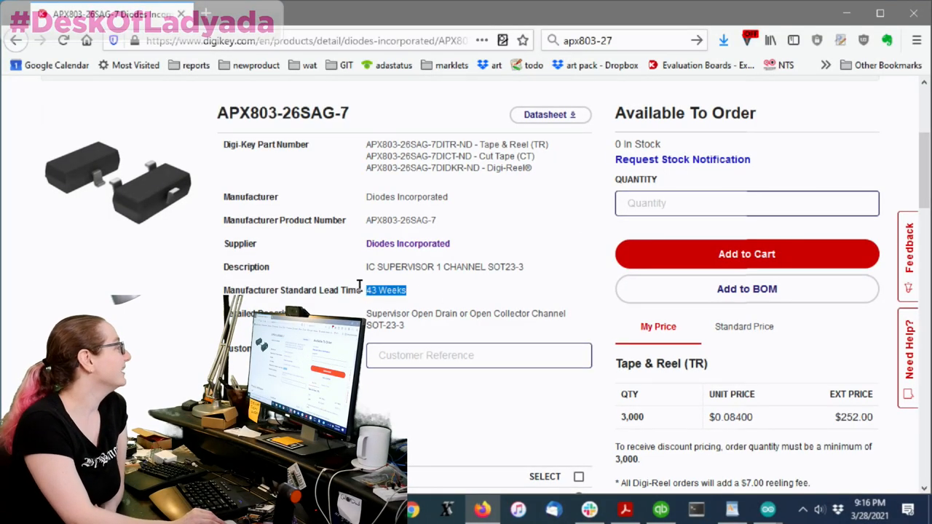
{"action": "scroll", "scroll_direction": "down", "scroll_amount": 3}
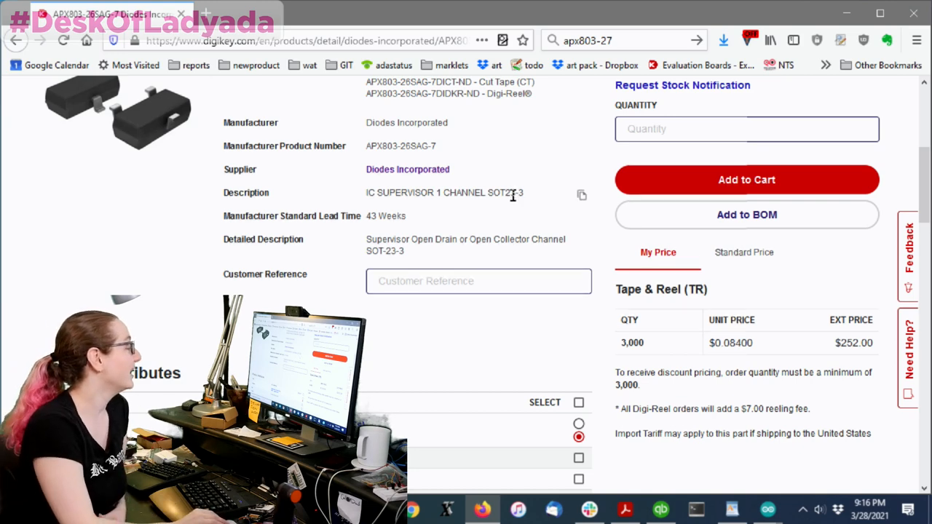
{"action": "scroll", "scroll_direction": "down", "scroll_amount": 3}
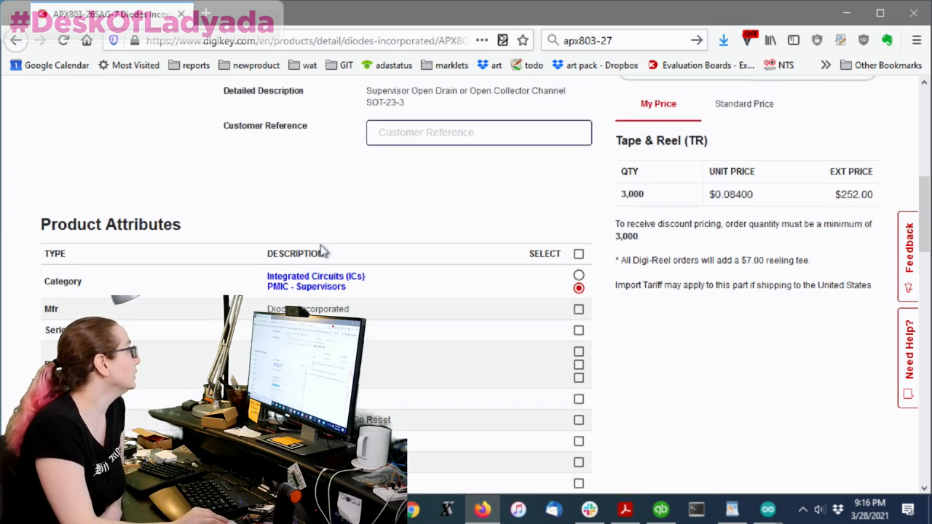
- Tick the Simple Reset/Power-On Reset type and Open Drain or Open Collector output attributes
{"action": "scroll", "scroll_direction": "down", "scroll_amount": 3}
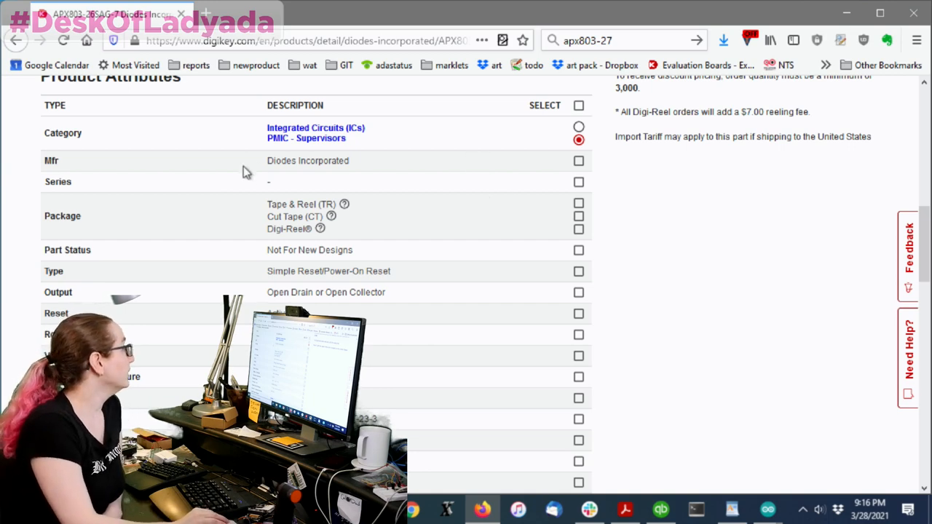
{"action": "scroll", "scroll_direction": "down", "scroll_amount": 3}
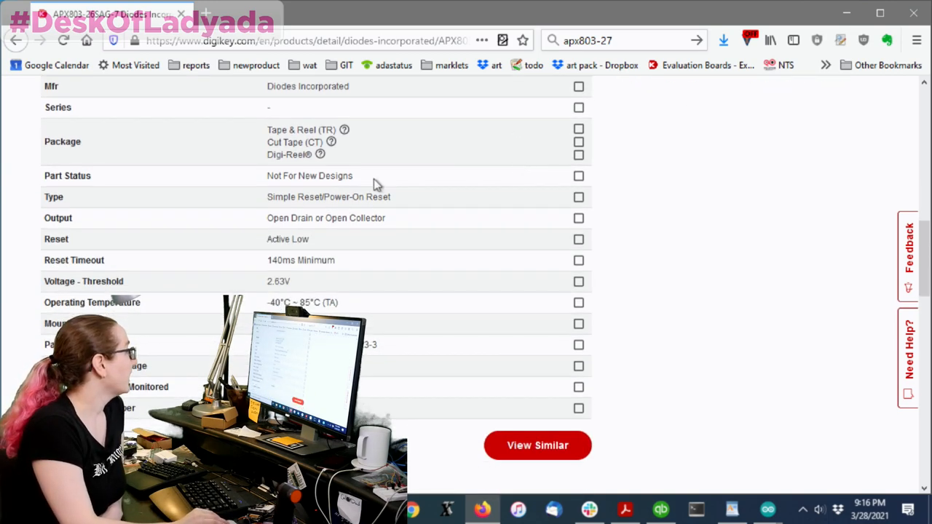
{"action": "mouse_move", "coordinate": [298, 118]}
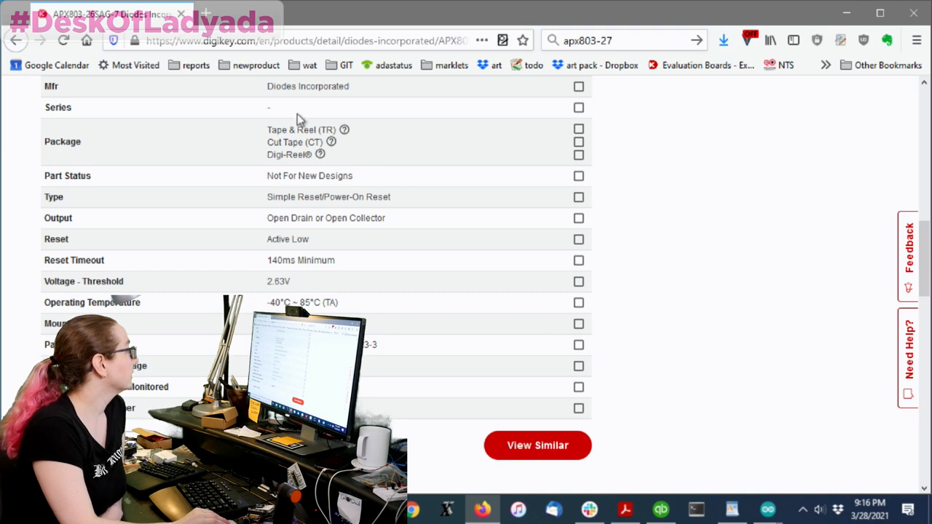
{"action": "mouse_move", "coordinate": [335, 149]}
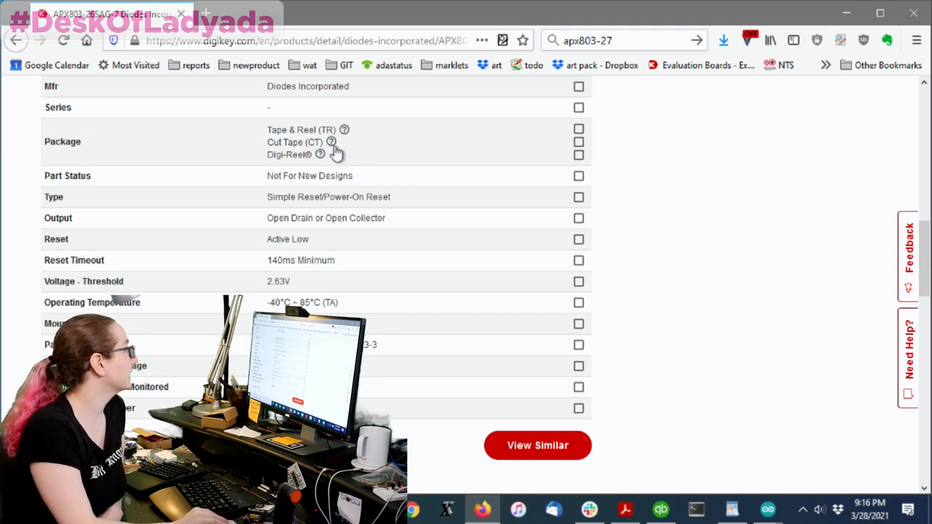
{"action": "scroll", "scroll_direction": "down", "scroll_amount": 3}
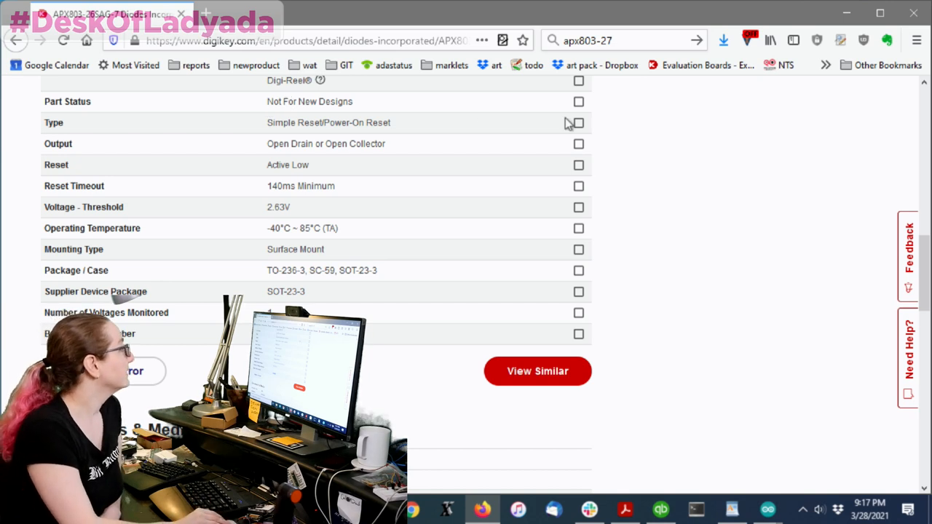
{"action": "left_click", "coordinate": [578, 123]}
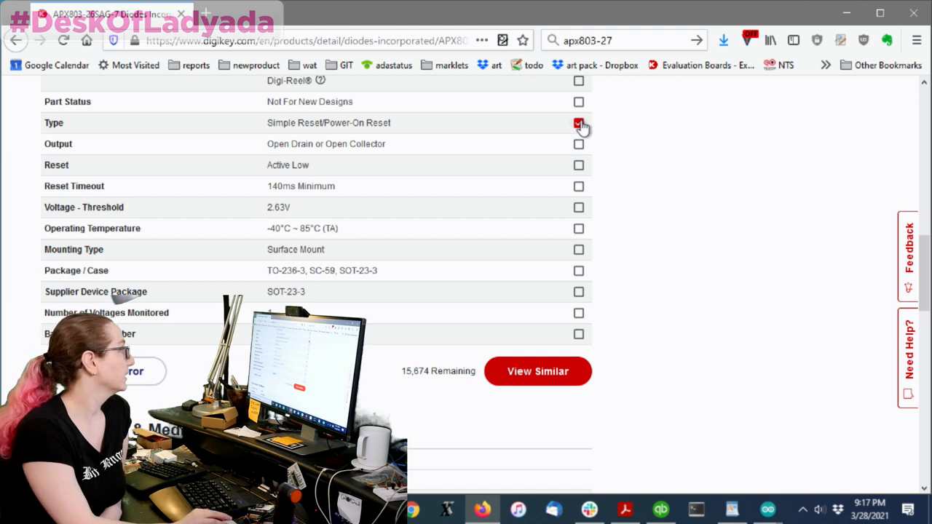
{"action": "left_click", "coordinate": [578, 144]}
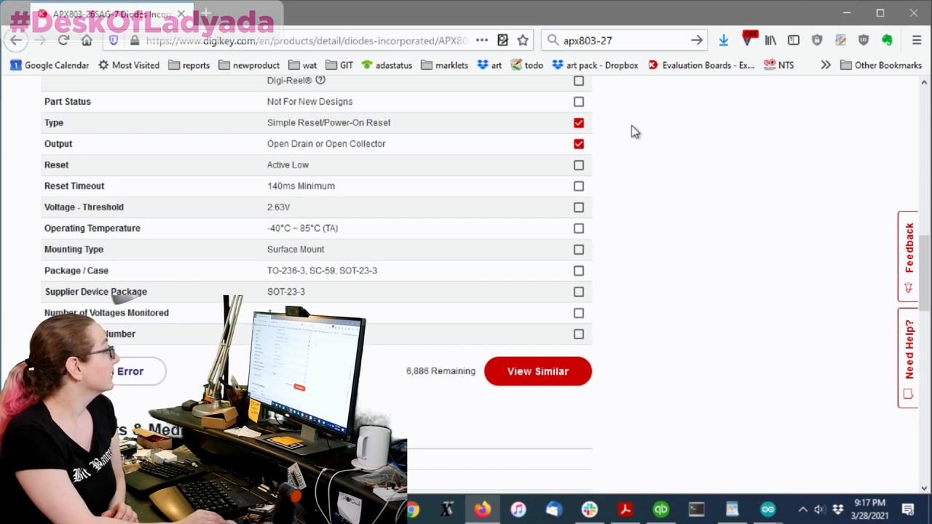
{"action": "mouse_move", "coordinate": [600, 172]}
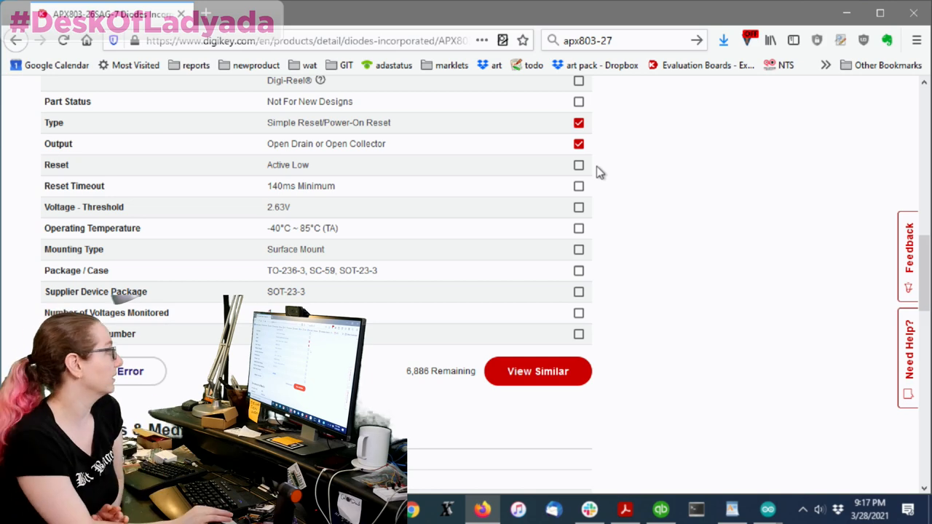
- Require Active Low reset, SOT-23-3 package and one monitored voltage, noting the 2.63V threshold
{"action": "scroll", "scroll_direction": "down", "scroll_amount": 3}
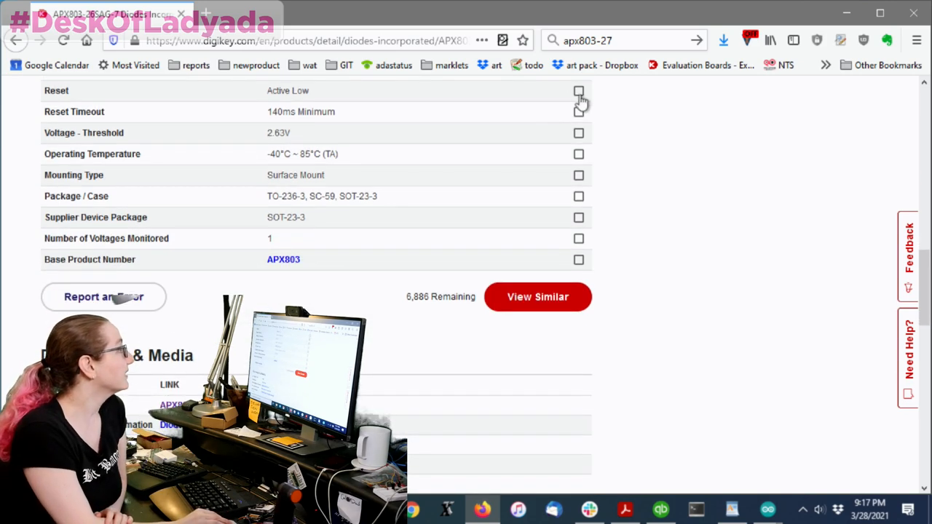
{"action": "left_click", "coordinate": [578, 90]}
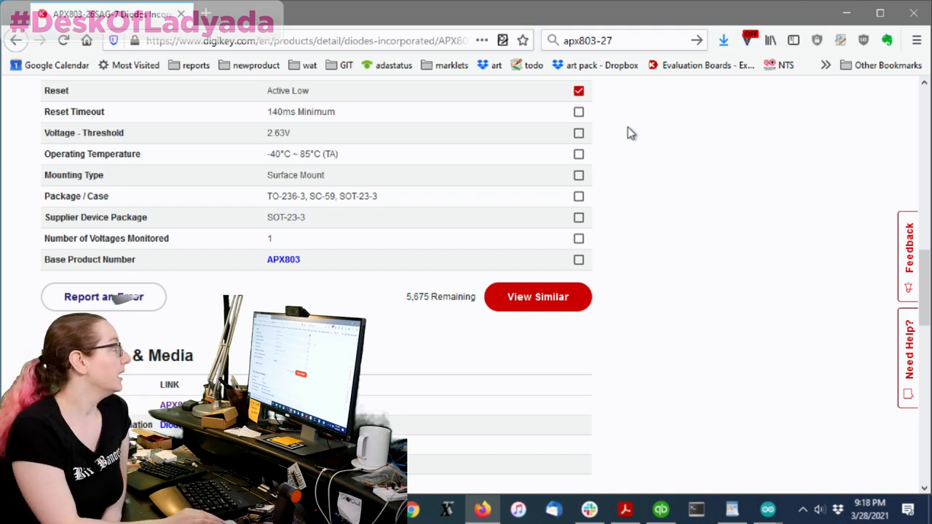
{"action": "double_click", "coordinate": [298, 111]}
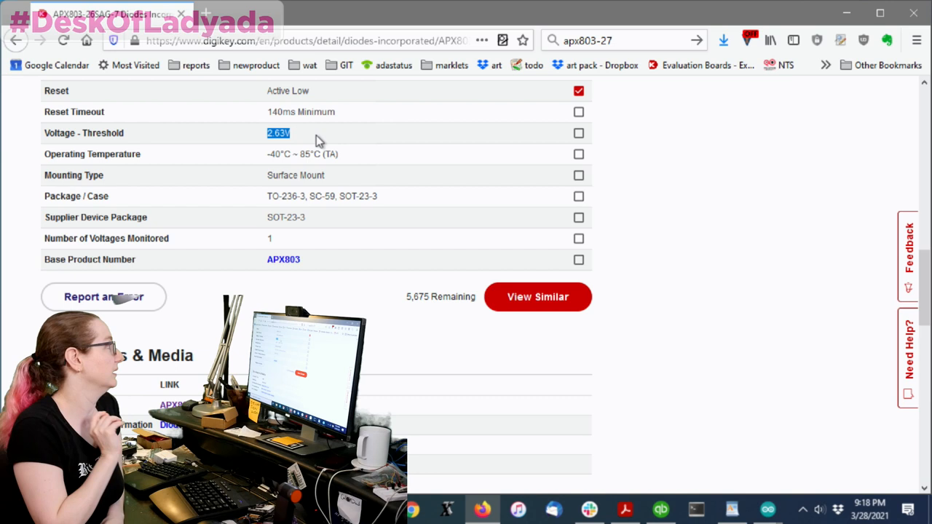
{"action": "scroll", "scroll_direction": "down", "scroll_amount": 3}
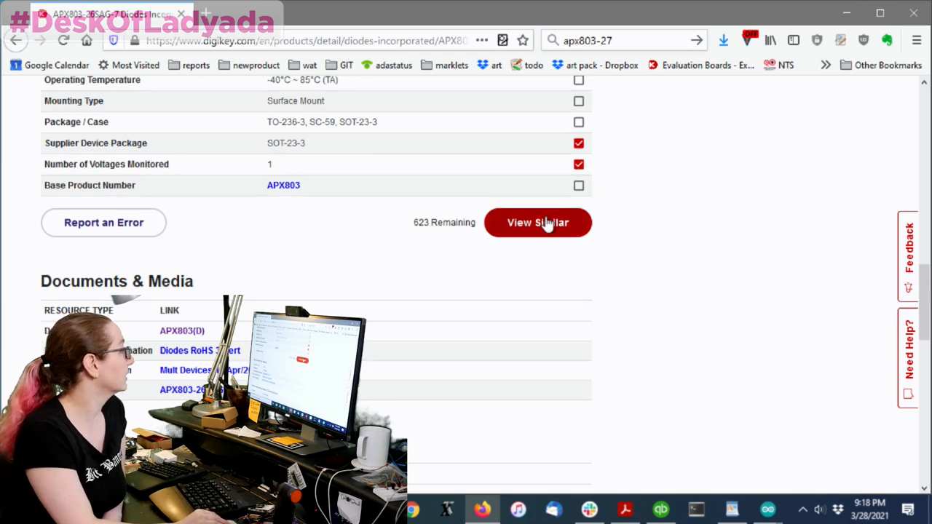
- View the 623 similar PMIC - Supervisors parts and filter to Active part status
{"action": "left_click", "coordinate": [538, 222]}
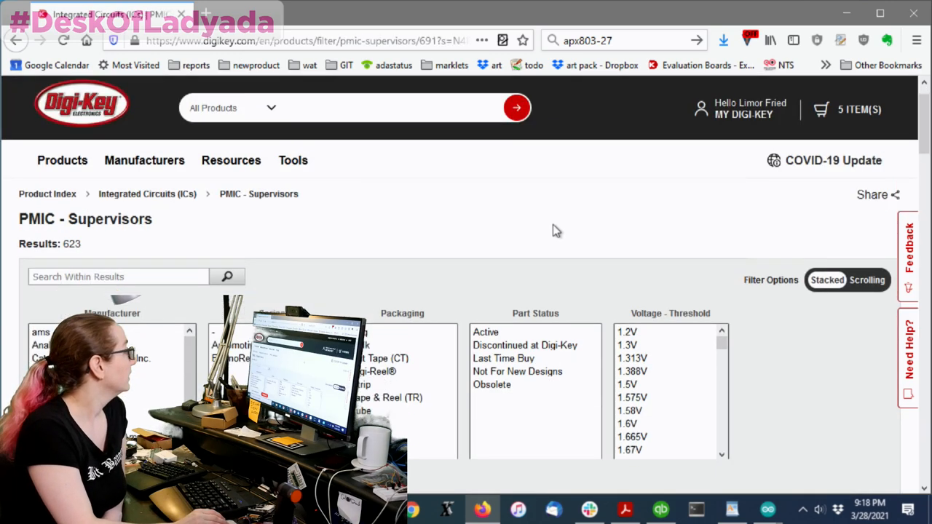
{"action": "scroll", "scroll_direction": "down", "scroll_amount": 3}
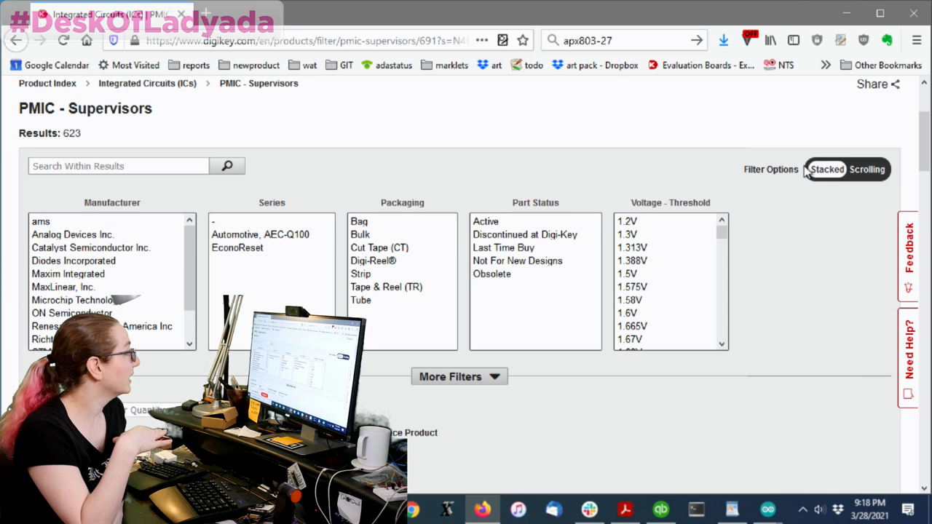
{"action": "mouse_move", "coordinate": [655, 162]}
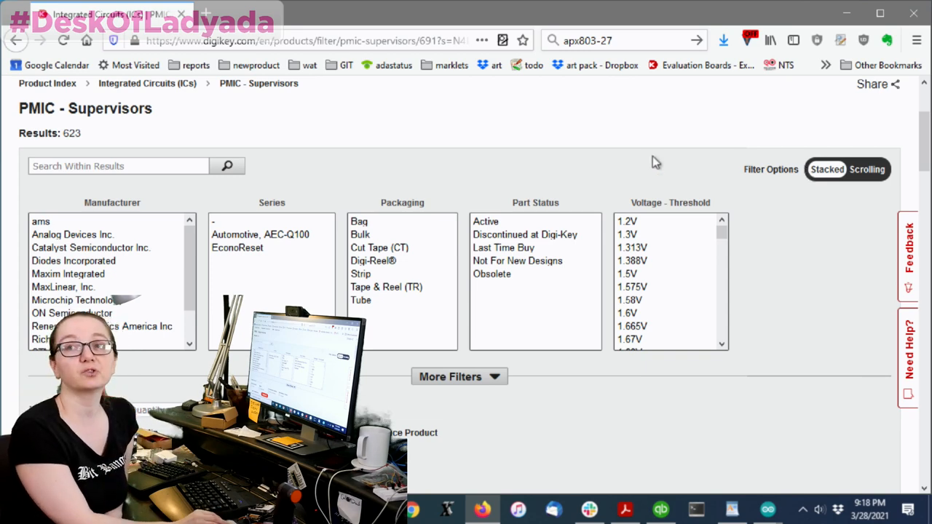
{"action": "left_click", "coordinate": [485, 221]}
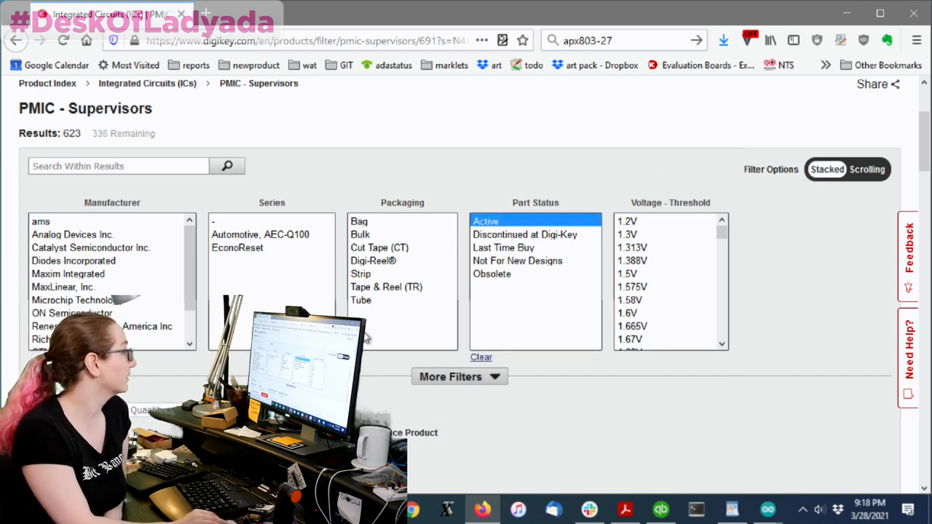
{"action": "scroll", "scroll_direction": "down", "scroll_amount": 3}
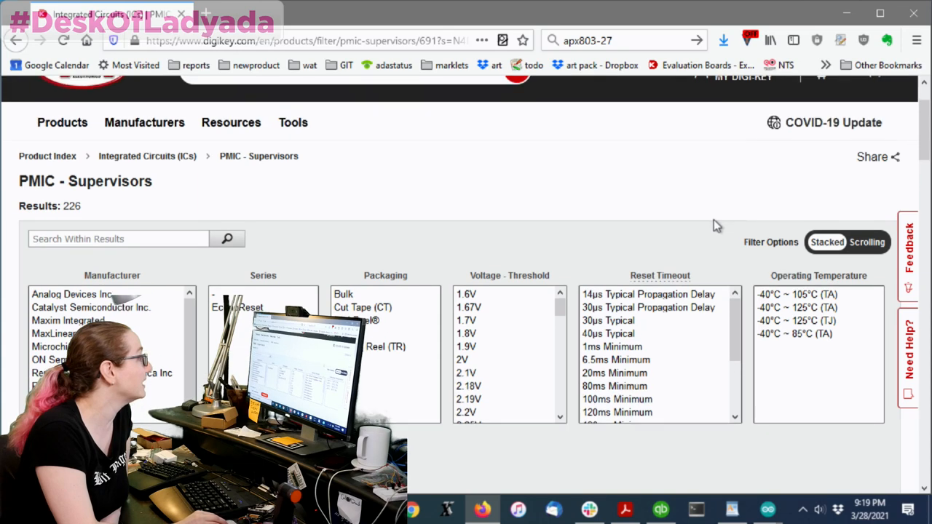
- Scroll the supervisor results to the threshold voltage and reset timeout filters
{"action": "scroll", "scroll_direction": "down", "scroll_amount": 3}
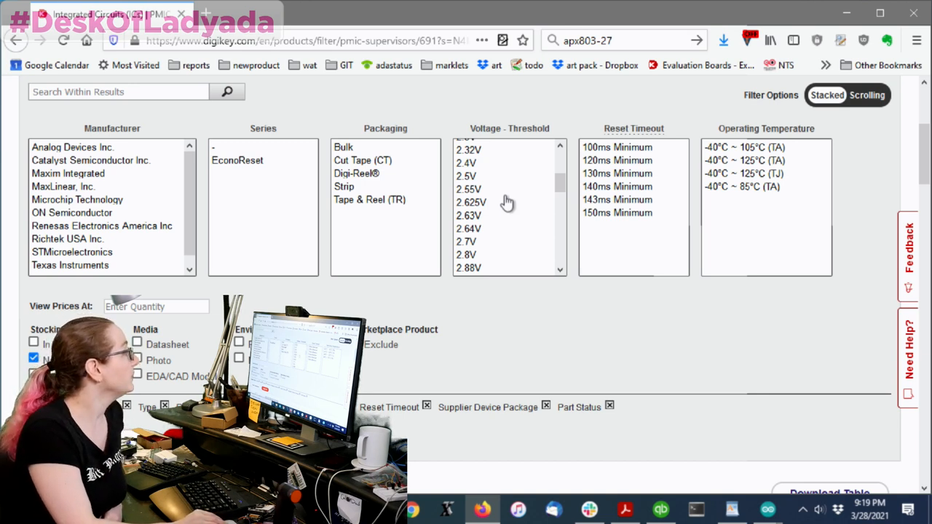
{"action": "left_click", "coordinate": [492, 201]}
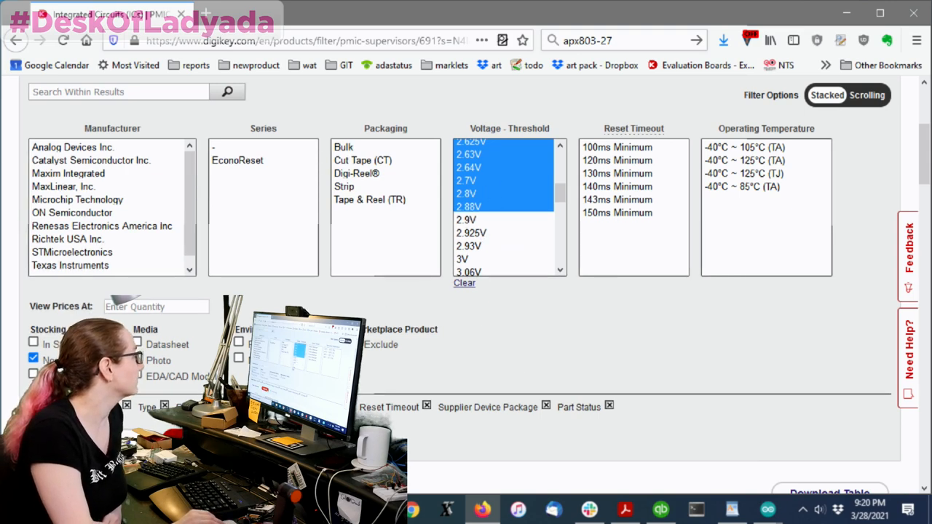
{"action": "scroll", "scroll_direction": "down", "scroll_amount": 3}
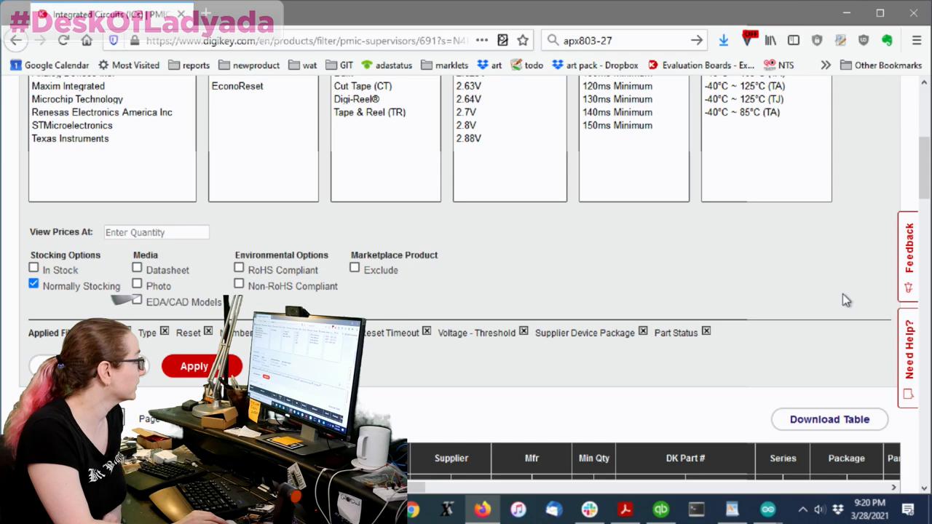
{"action": "scroll", "scroll_direction": "down", "scroll_amount": 3}
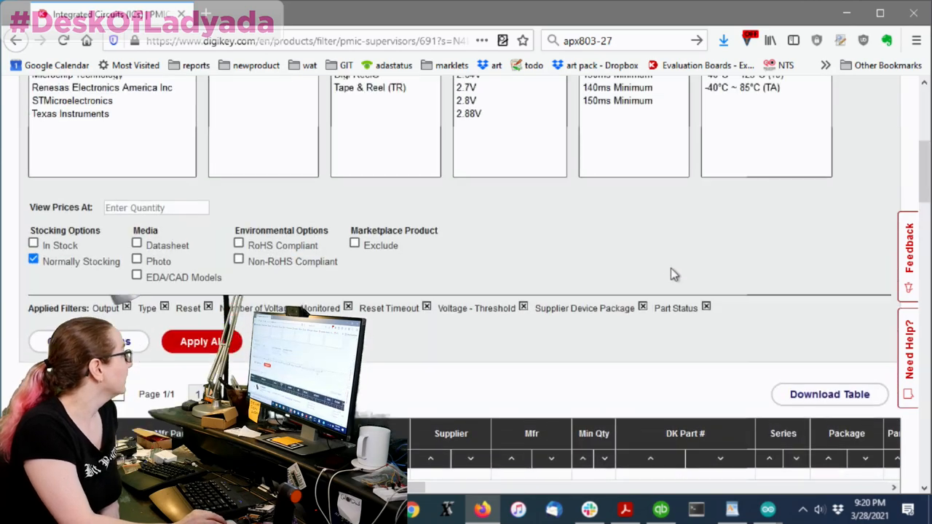
{"action": "scroll", "scroll_direction": "down", "scroll_amount": 3}
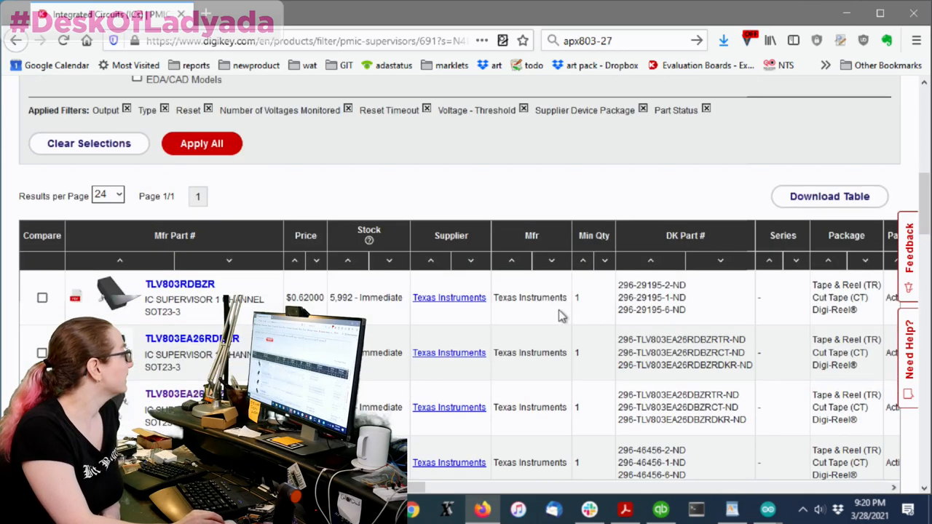
{"action": "scroll", "scroll_direction": "down", "scroll_amount": 3}
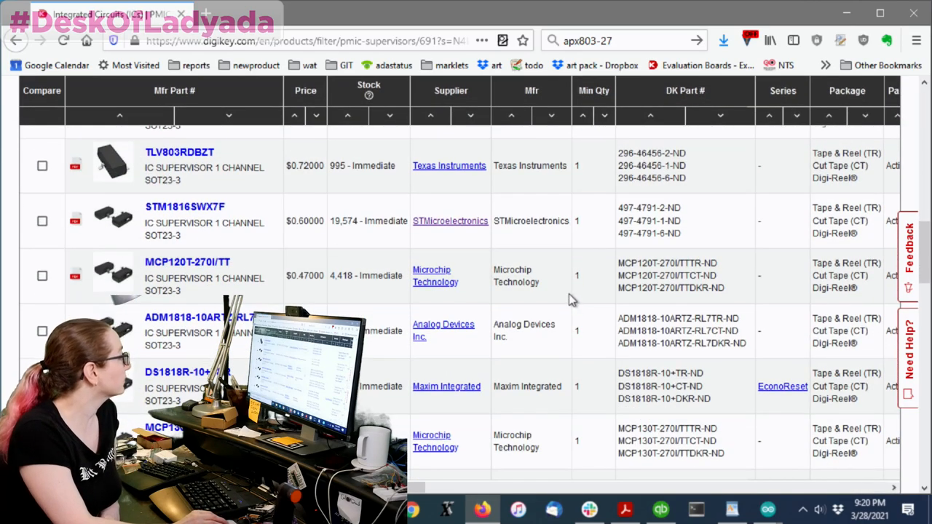
{"action": "scroll", "scroll_direction": "down", "scroll_amount": 3}
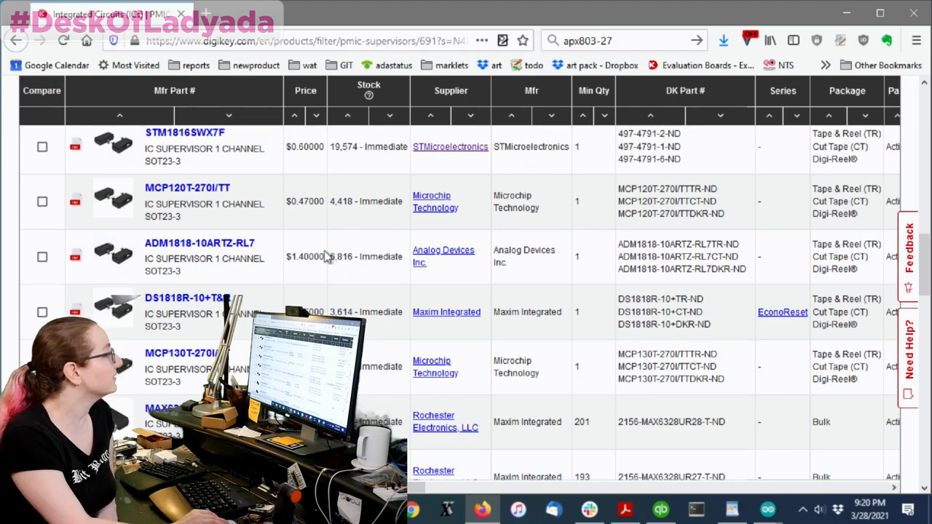
{"action": "scroll", "scroll_direction": "down", "scroll_amount": 3}
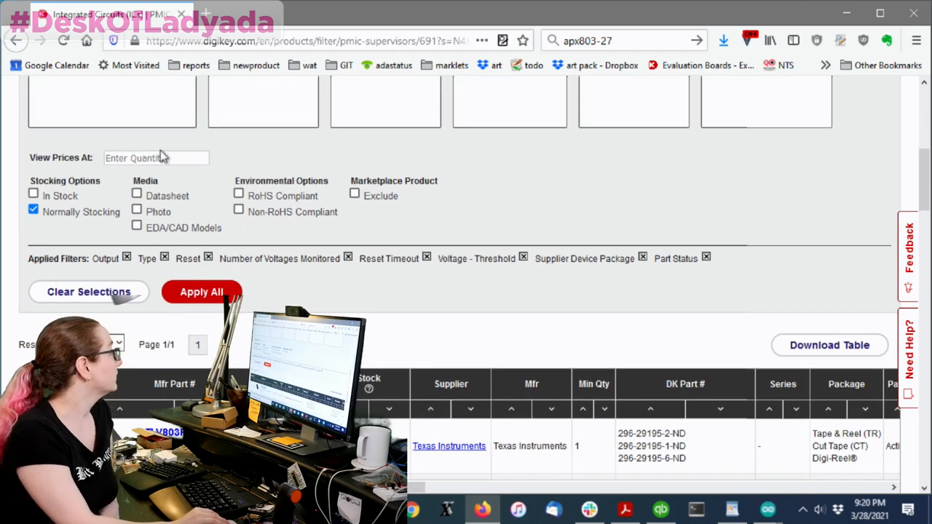
- Price the supervisor results at a quantity of 5000 units
{"action": "type", "text": "5000"}
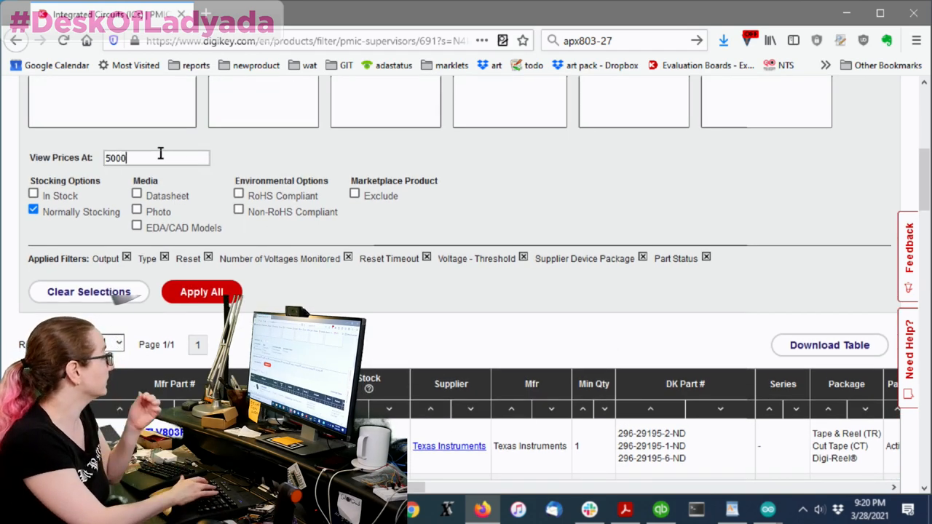
{"action": "left_click", "coordinate": [202, 292]}
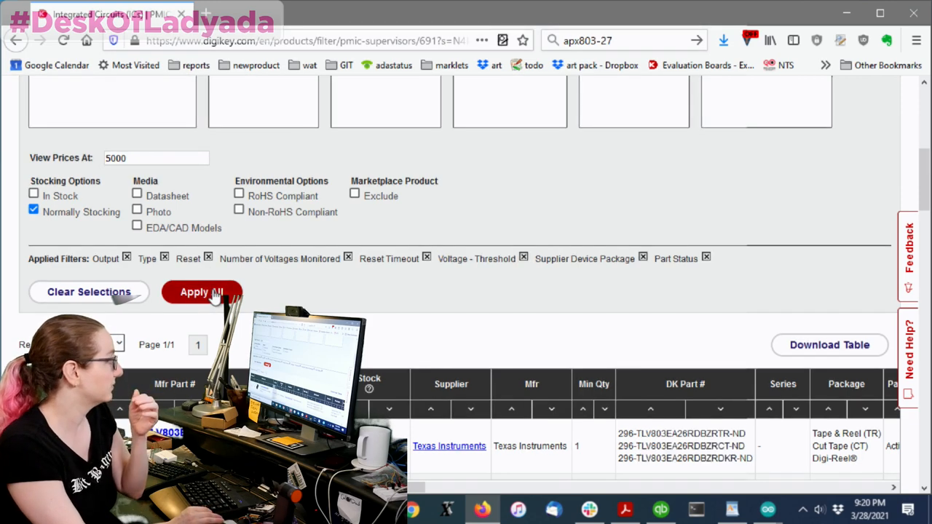
{"action": "mouse_move", "coordinate": [160, 175]}
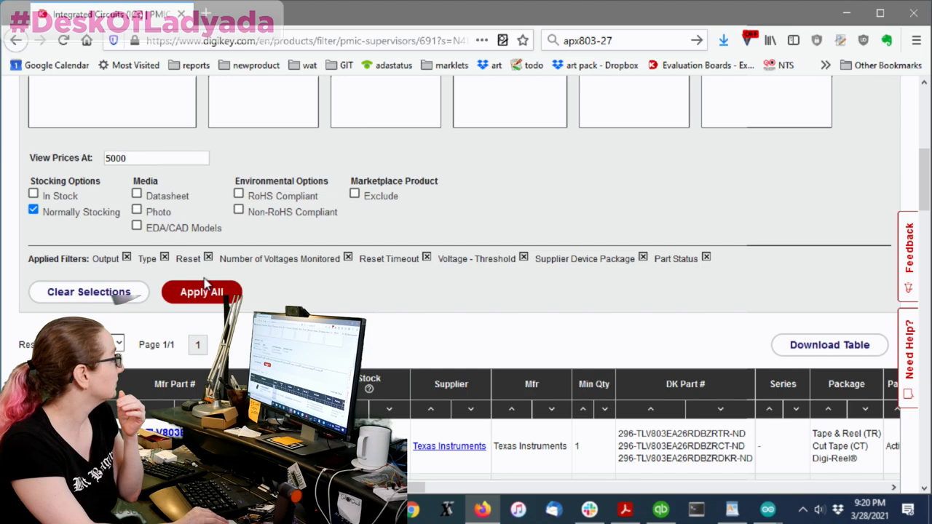
{"action": "scroll", "scroll_direction": "down", "scroll_amount": 3}
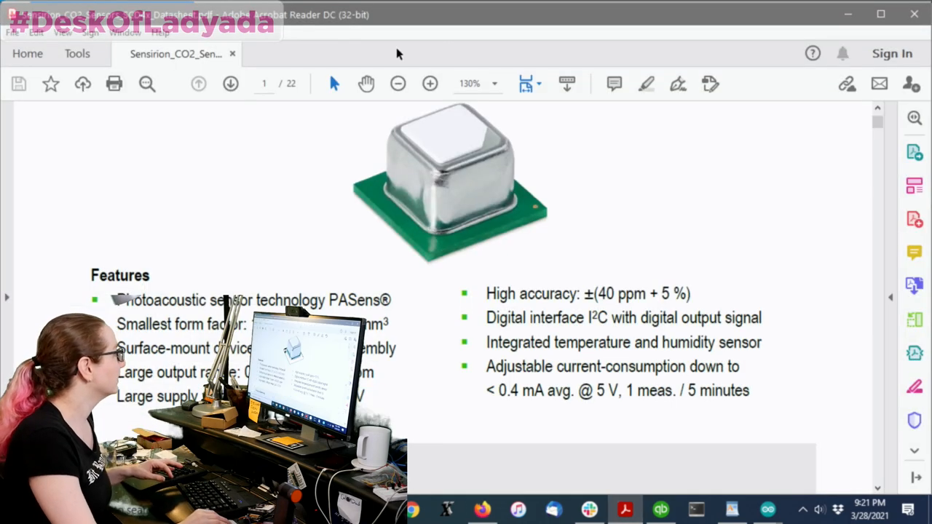
- Search Firefox downloads for 'apx80' to open the APX803_D_Rev_3.3.pdf datasheet
{"action": "left_click", "coordinate": [476, 509]}
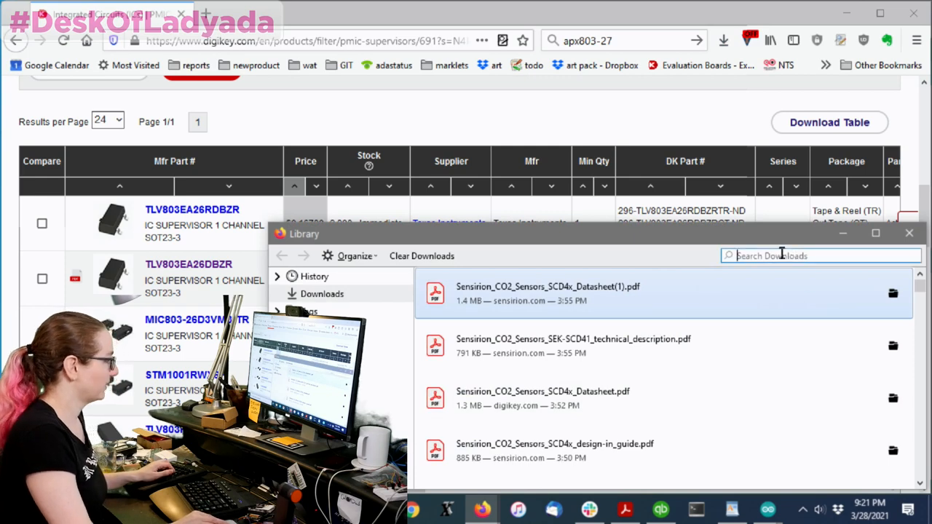
{"action": "type", "text": "apx80"}
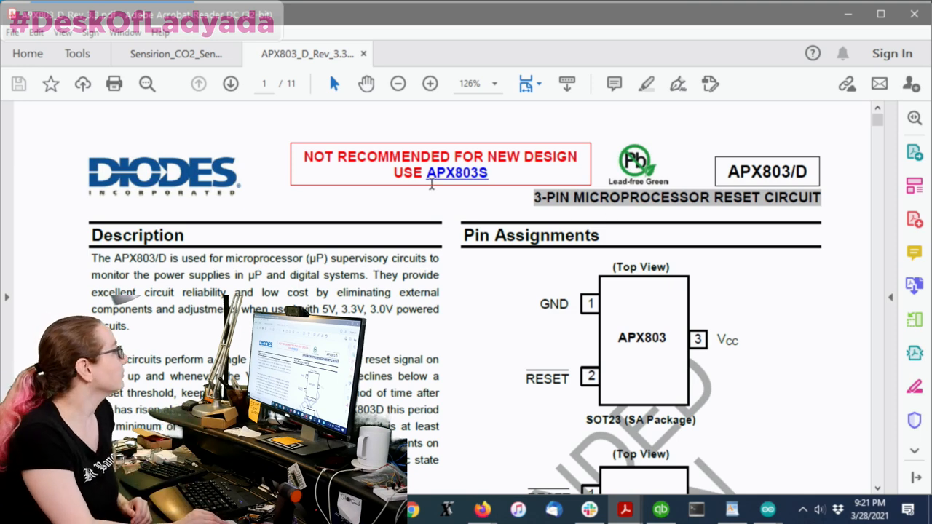
{"action": "mouse_move", "coordinate": [535, 168]}
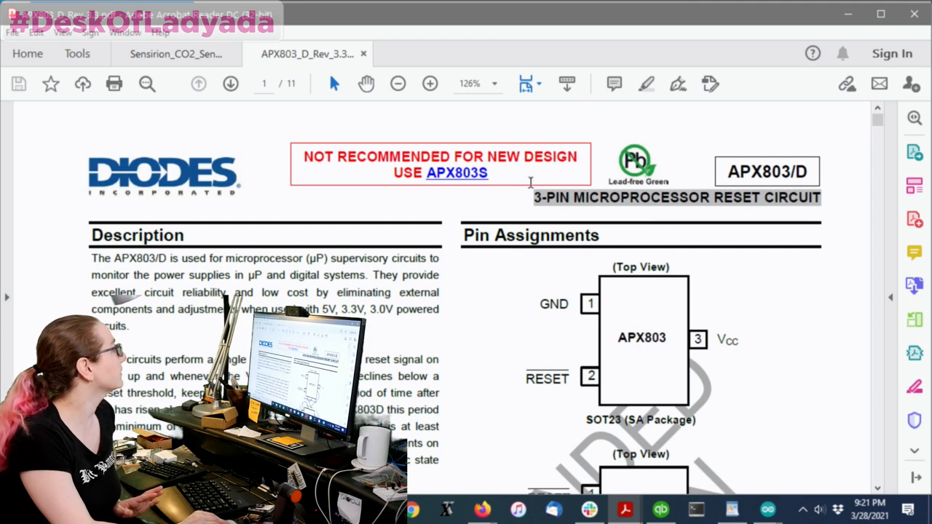
{"action": "mouse_move", "coordinate": [475, 175]}
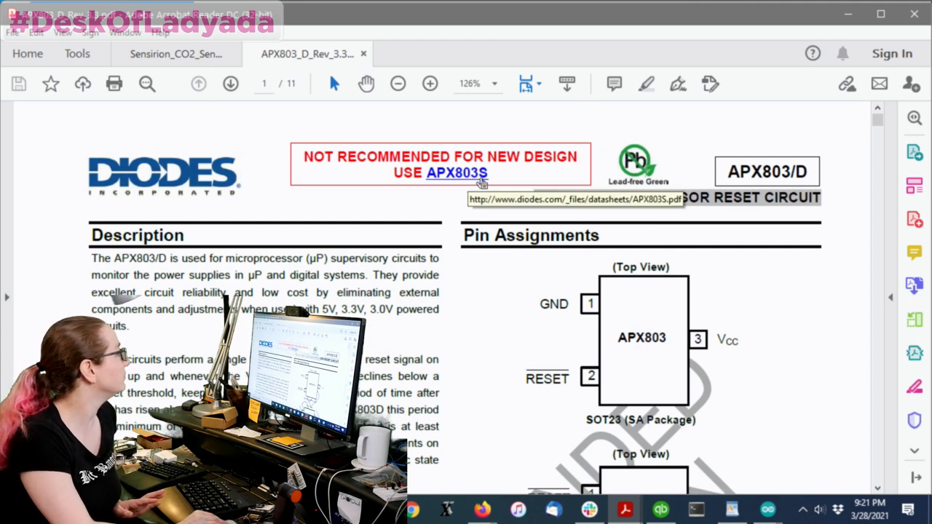
- Scroll the APX803 datasheet down to the SOT23 pin assignment diagrams
{"action": "scroll", "scroll_direction": "down", "scroll_amount": 3}
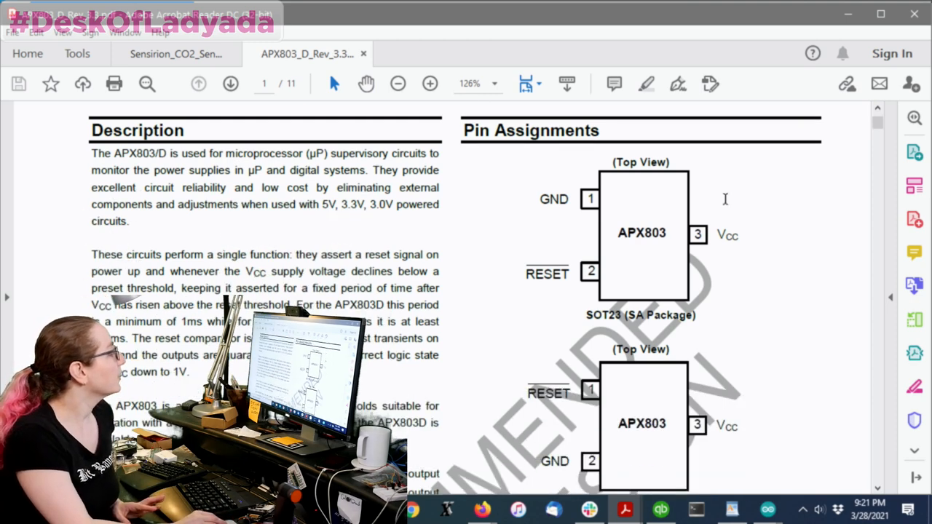
{"action": "scroll", "scroll_direction": "down", "scroll_amount": 3}
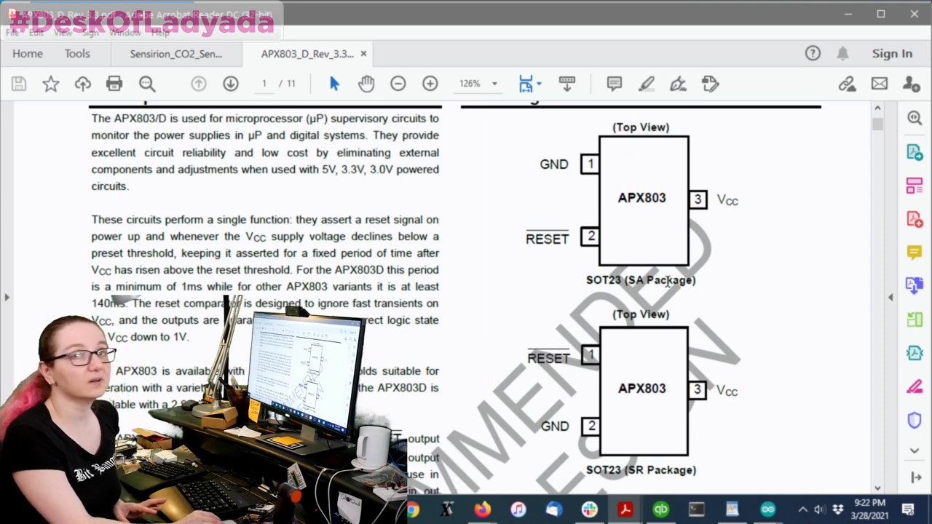
{"action": "mouse_move", "coordinate": [740, 333]}
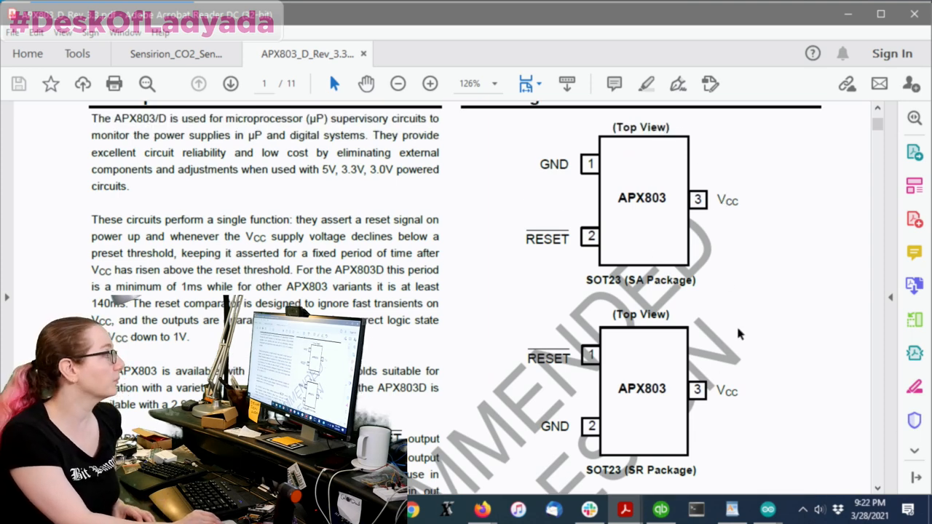
{"action": "mouse_move", "coordinate": [723, 316]}
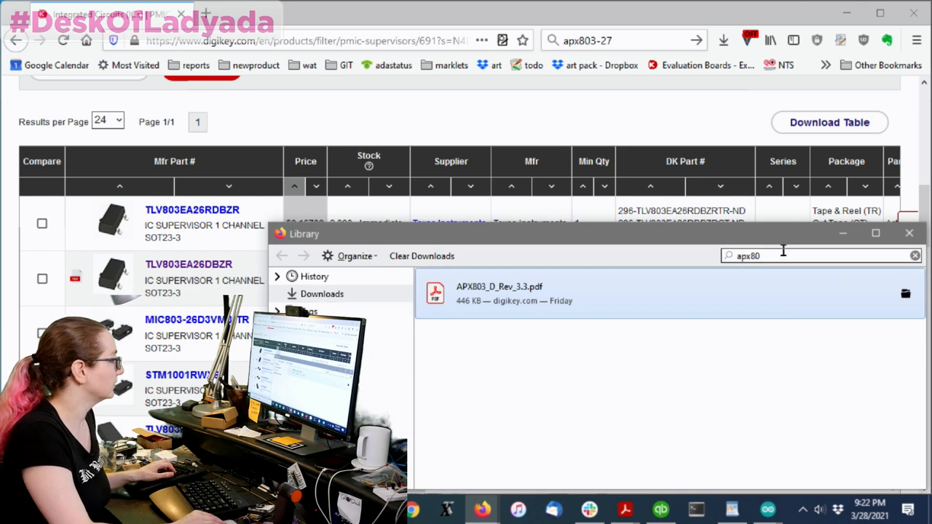
- Search downloads for 'tlv7' and open the tlv803e.pdf datasheet
{"action": "type", "text": "tlv7"}
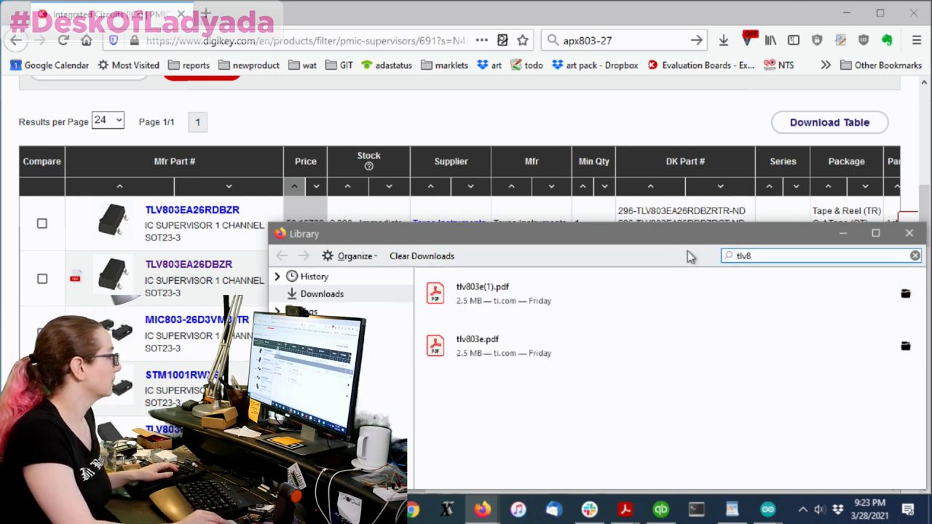
{"action": "left_click", "coordinate": [481, 346]}
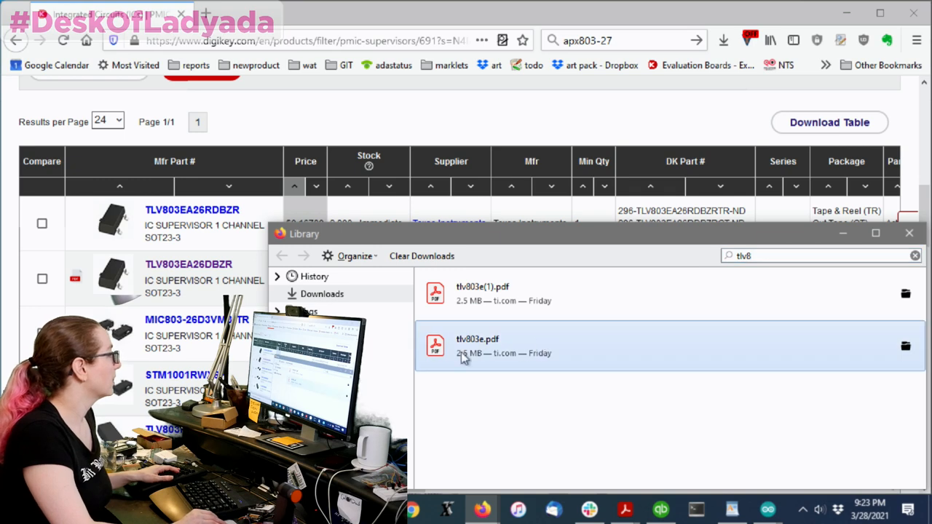
{"action": "double_click", "coordinate": [477, 340]}
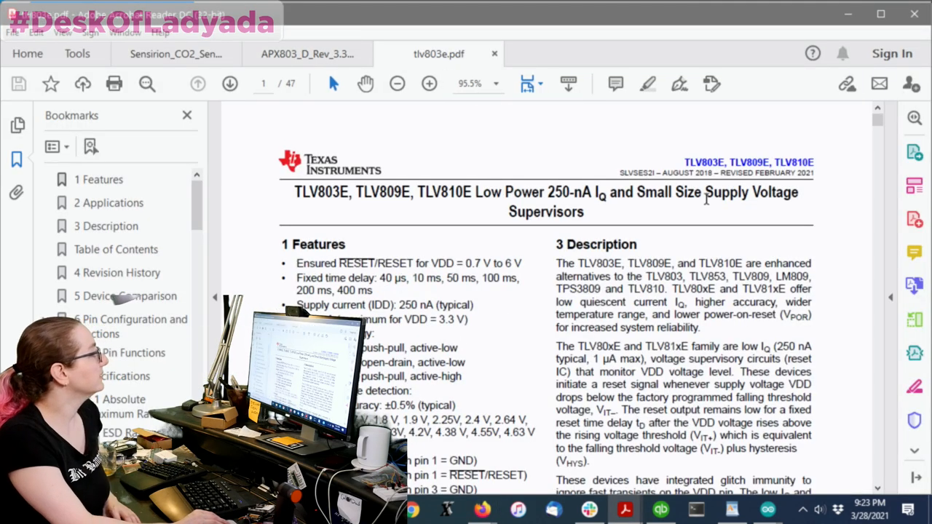
- Highlight the TLV803E part names and output topologies, then view page 4 pin configurations
{"action": "left_click_drag", "start_coordinate": [294, 191], "coordinate": [472, 192]}
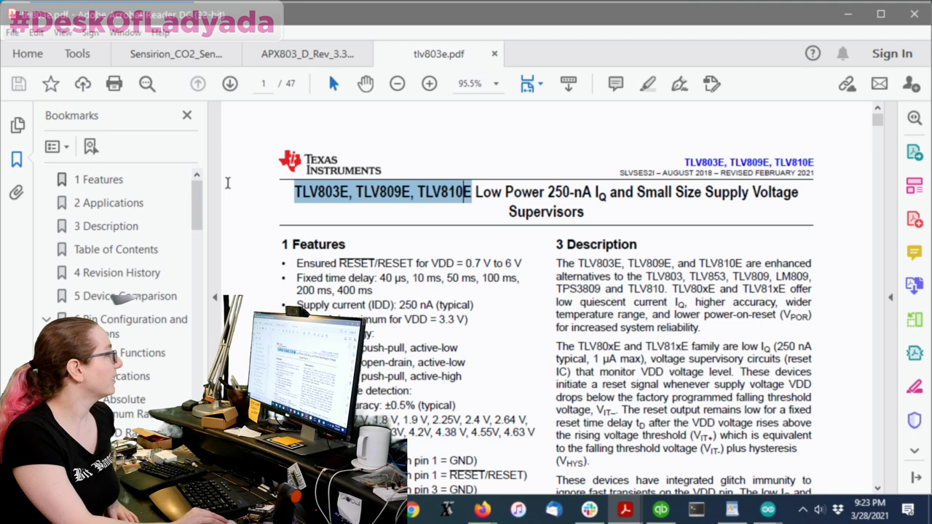
{"action": "scroll", "scroll_direction": "down", "scroll_amount": 3}
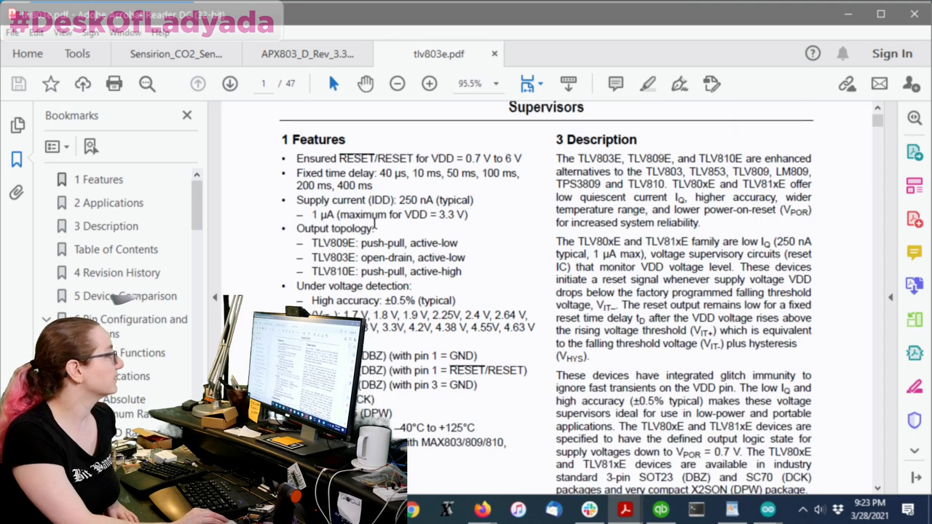
{"action": "left_click_drag", "start_coordinate": [310, 243], "coordinate": [464, 257]}
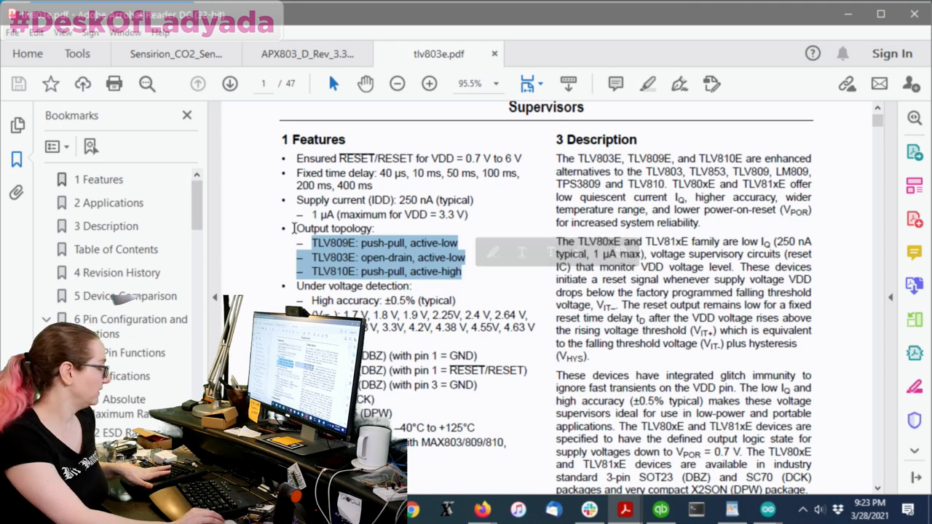
{"action": "left_click", "coordinate": [429, 83]}
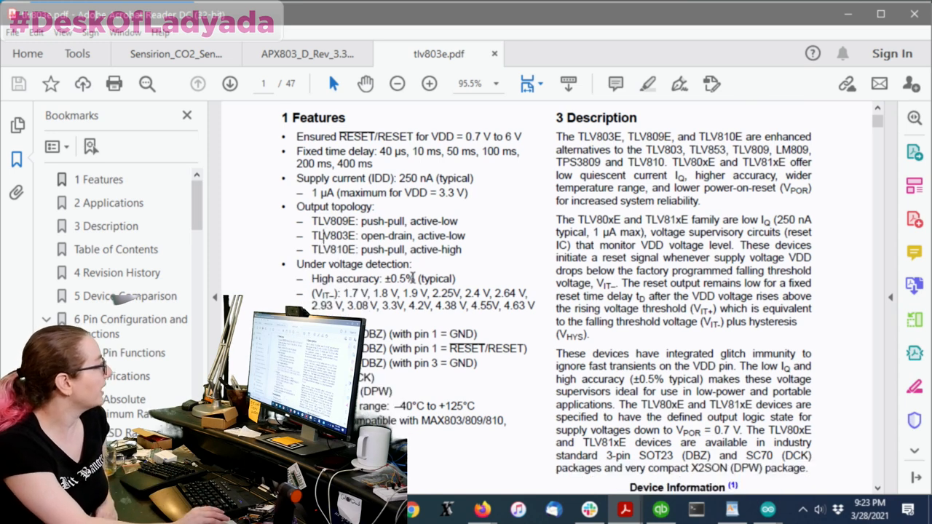
{"action": "mouse_move", "coordinate": [541, 285]}
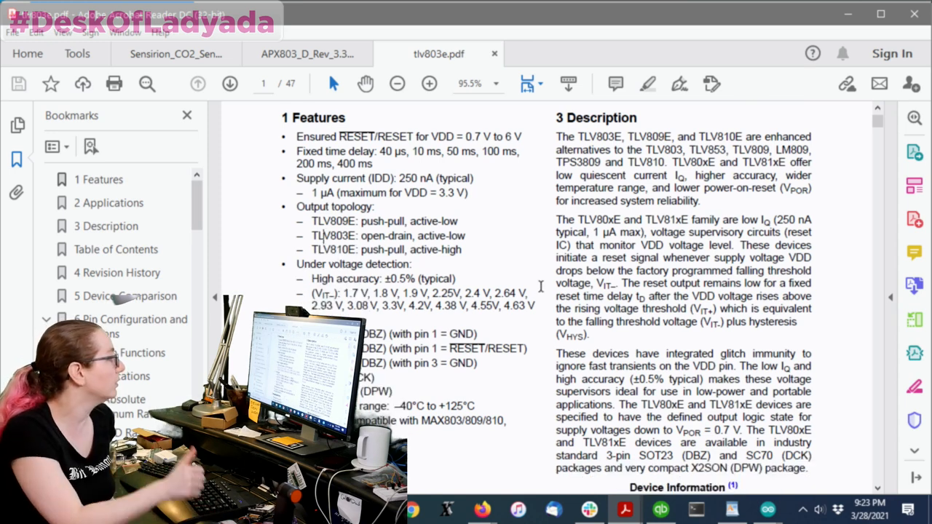
{"action": "scroll", "scroll_direction": "down", "scroll_amount": 3}
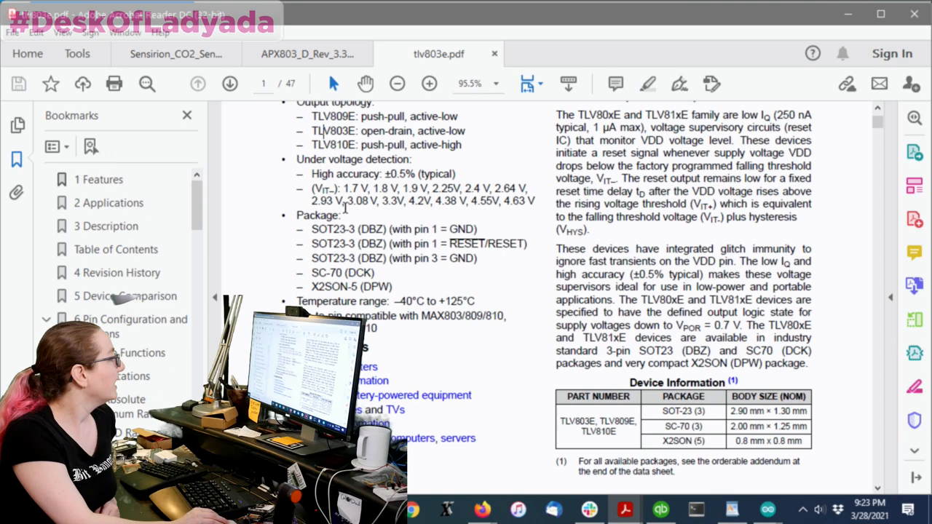
{"action": "left_click_drag", "start_coordinate": [312, 229], "coordinate": [477, 258]}
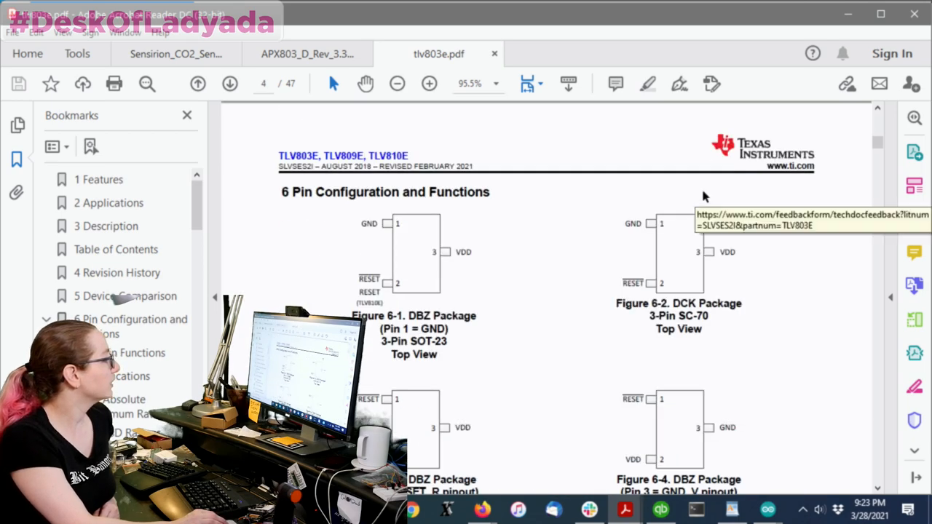
- Mark the 3-Pin SOT-23 package label, then return to the Digi-Key results in Firefox
{"action": "scroll", "scroll_direction": "down", "scroll_amount": 3}
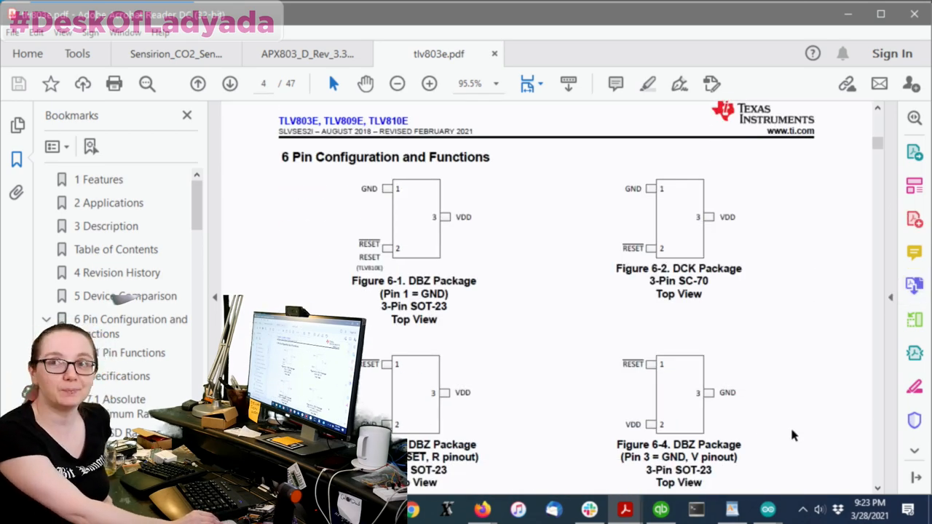
{"action": "scroll", "scroll_direction": "down", "scroll_amount": 3}
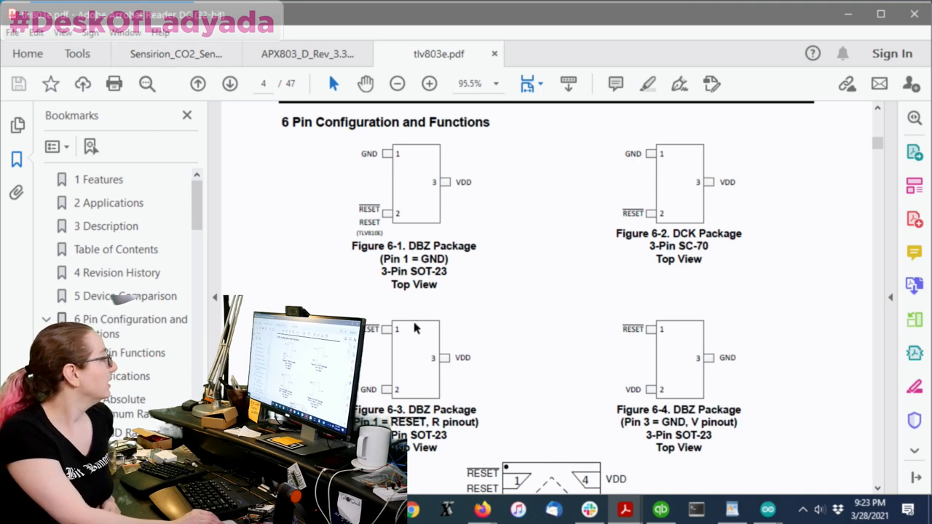
{"action": "mouse_move", "coordinate": [419, 217]}
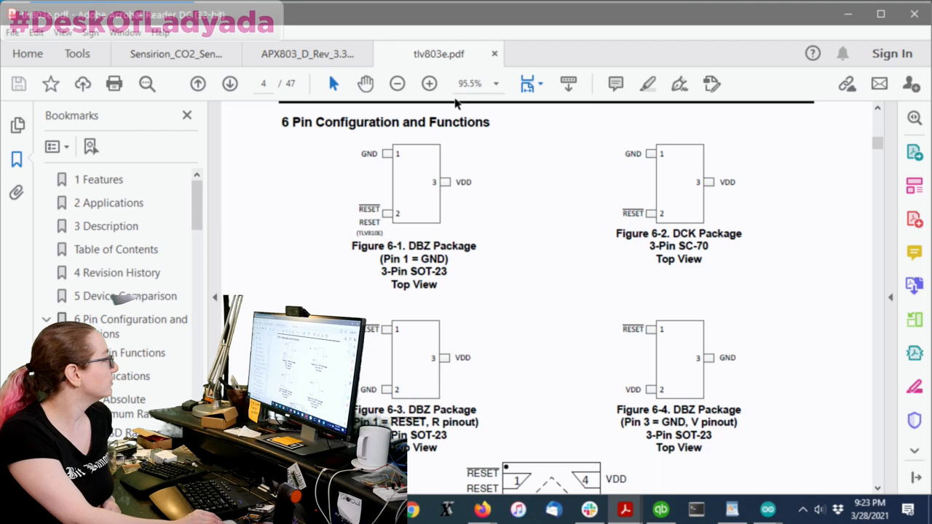
{"action": "left_click", "coordinate": [302, 53]}
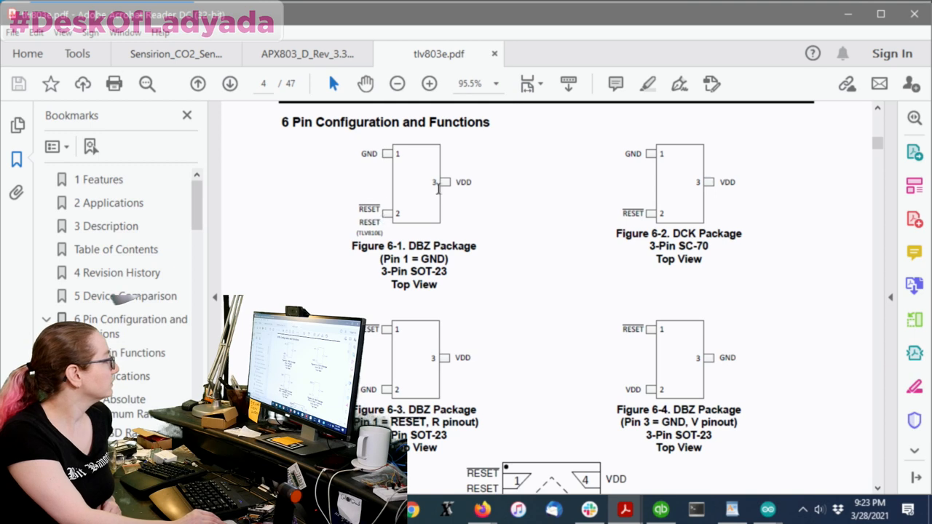
{"action": "mouse_move", "coordinate": [636, 157]}
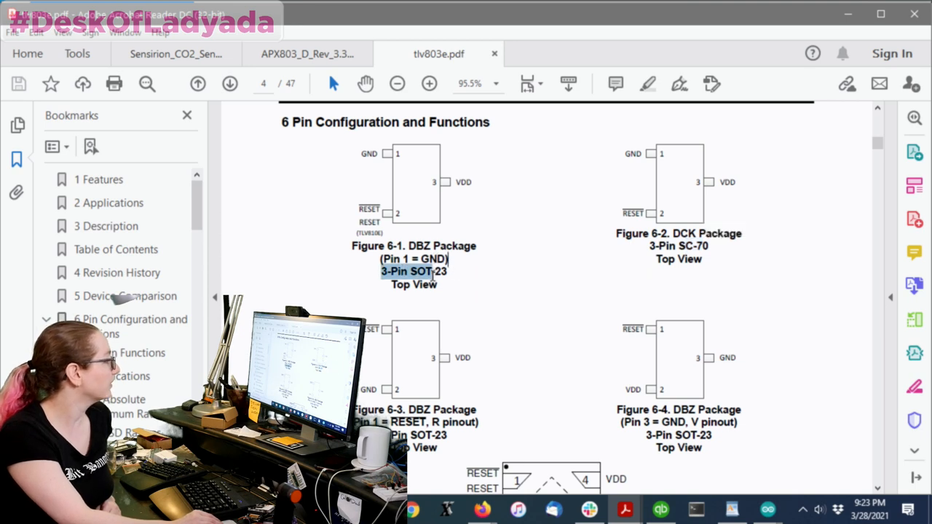
{"action": "left_click", "coordinate": [414, 272]}
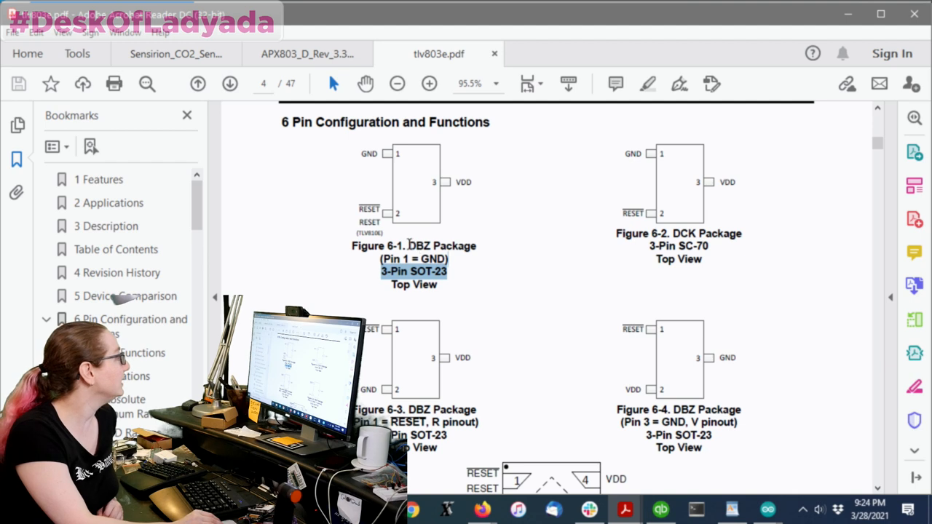
{"action": "double_click", "coordinate": [392, 245]}
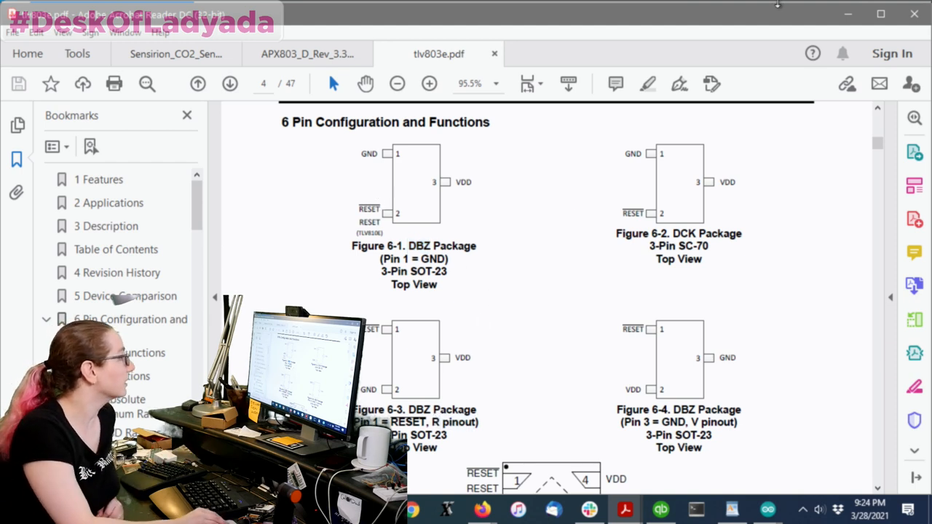
{"action": "left_click", "coordinate": [472, 510]}
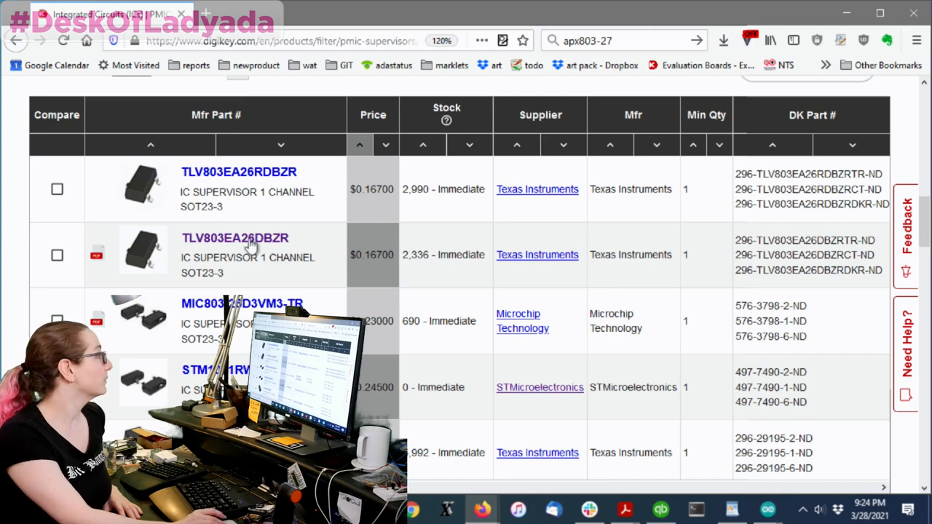
- Open the TLV803EA26DBZR product page and select its manufacturer part number text
{"action": "left_click", "coordinate": [235, 238]}
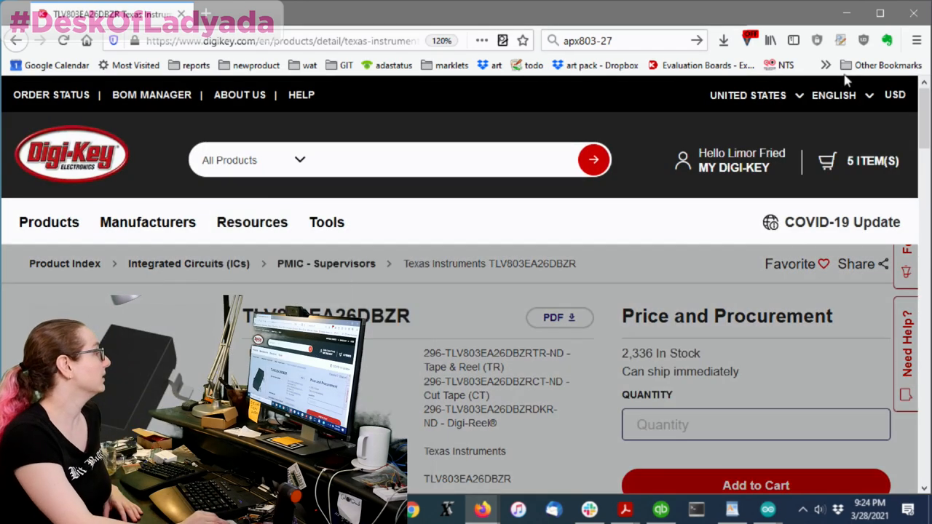
{"action": "scroll", "scroll_direction": "down", "scroll_amount": 3}
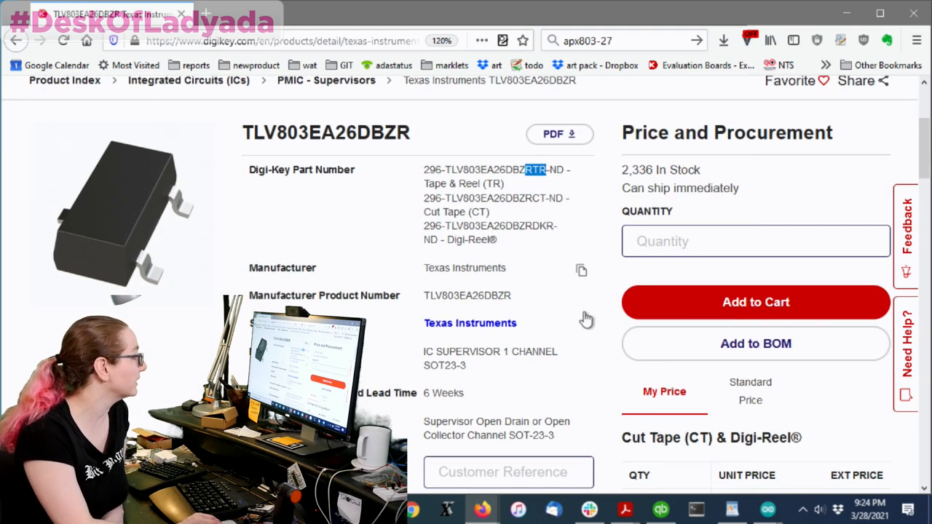
{"action": "double_click", "coordinate": [466, 296]}
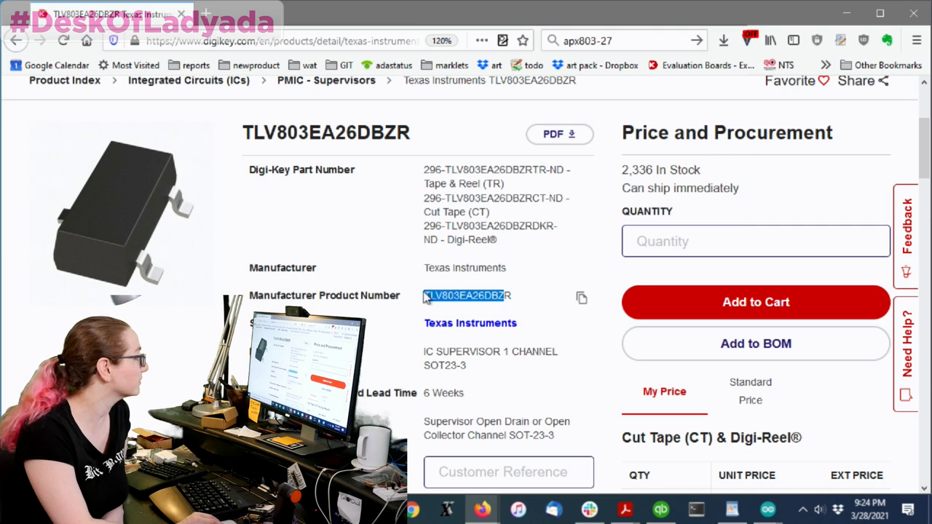
{"action": "mouse_move", "coordinate": [453, 284]}
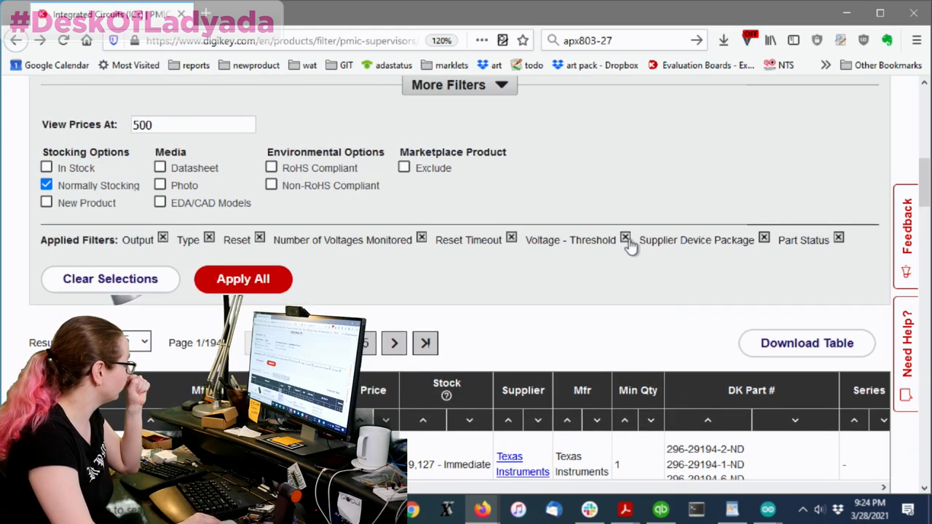
- Apply all supervisor filters, then reopen the TLV803EA26DBZR product page from the results
{"action": "left_click", "coordinate": [243, 278]}
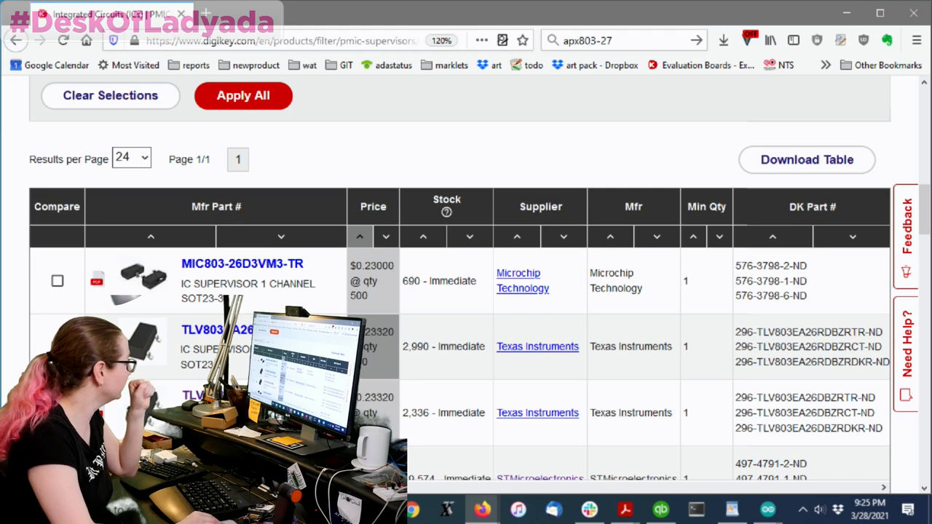
{"action": "scroll", "scroll_direction": "down", "scroll_amount": 3}
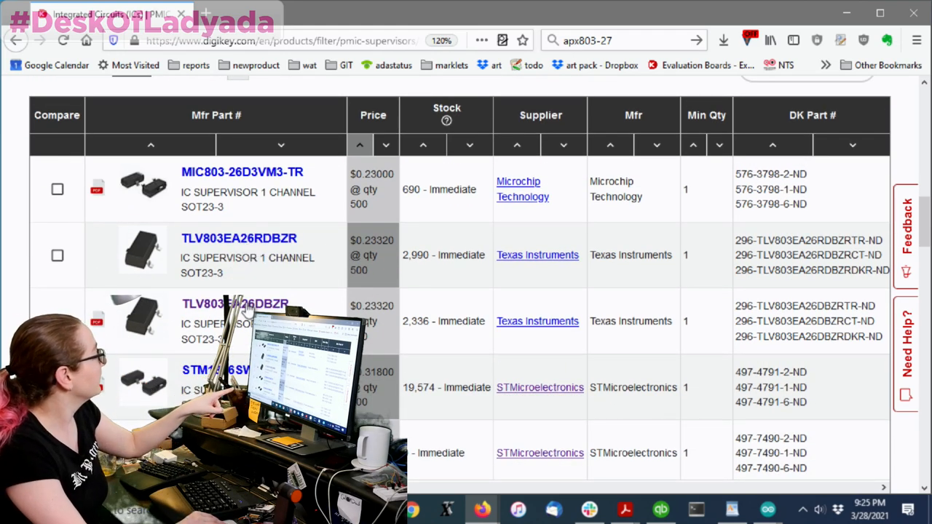
{"action": "left_click", "coordinate": [226, 304]}
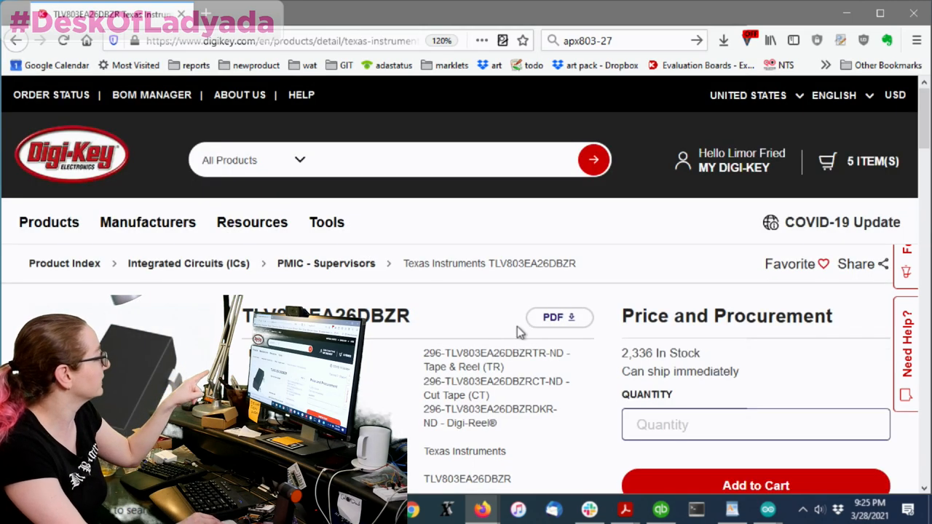
{"action": "scroll", "scroll_direction": "down", "scroll_amount": 3}
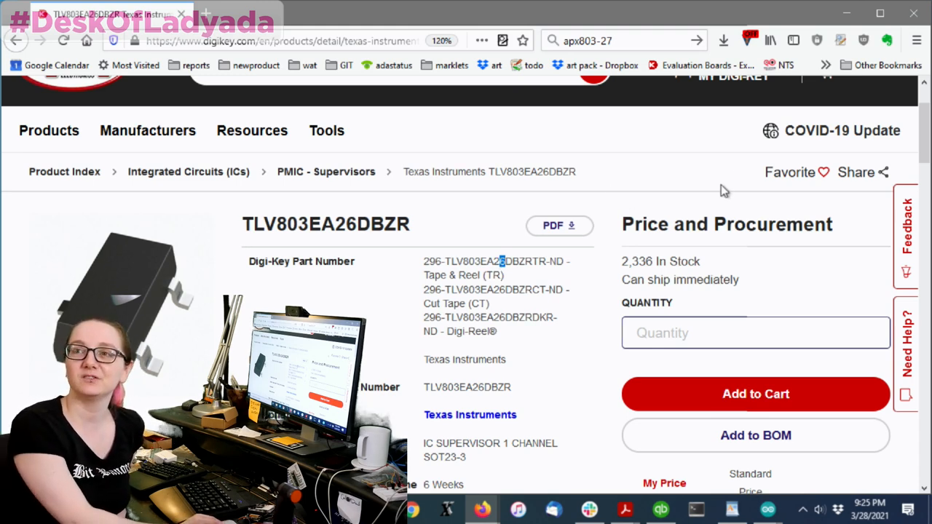
{"action": "scroll", "scroll_direction": "down", "scroll_amount": 3}
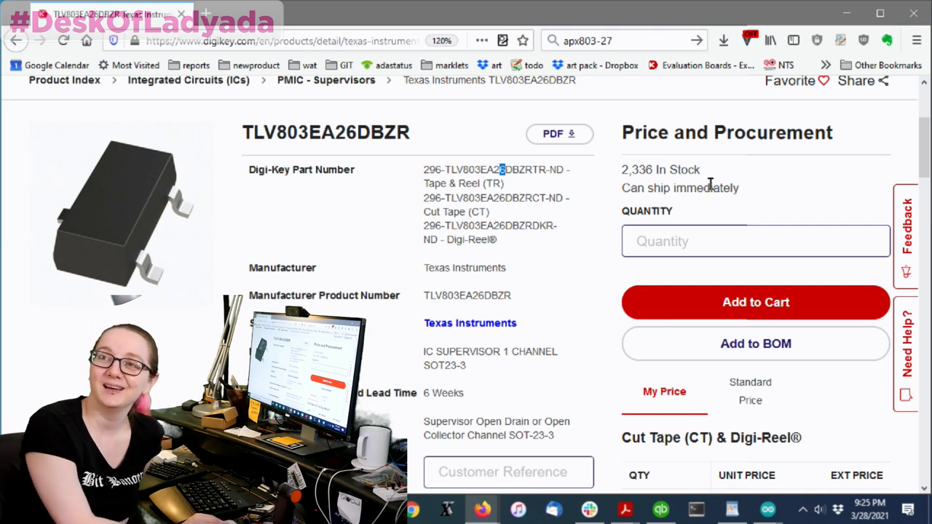
{"action": "mouse_move", "coordinate": [281, 156]}
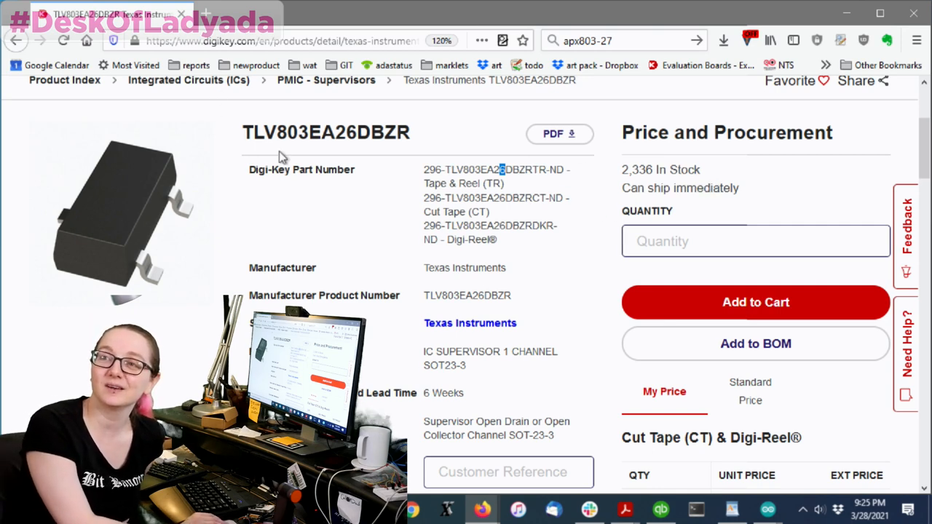